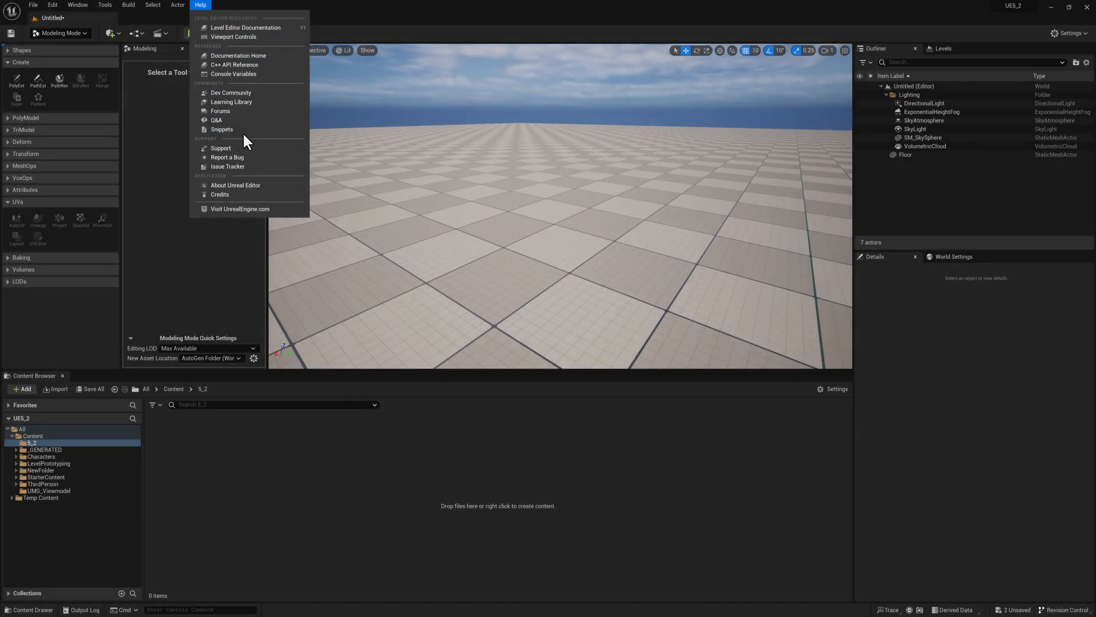
mouse_move(235, 185)
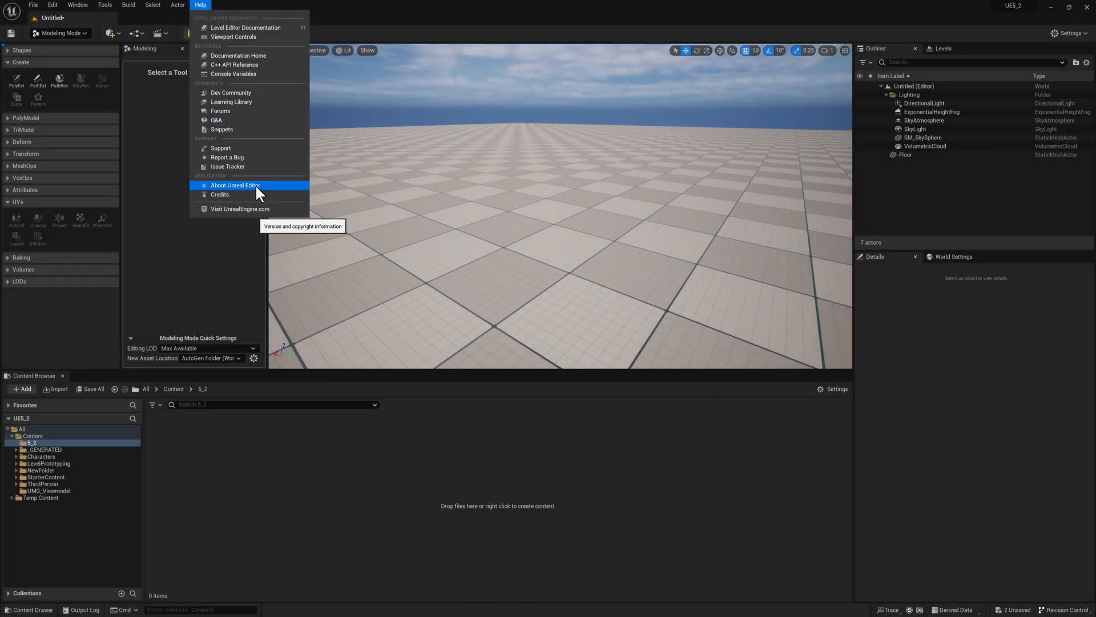
Check the editor version, then enter Modeling Mode and place a default 100-unit box on the floor
left_click(235, 185)
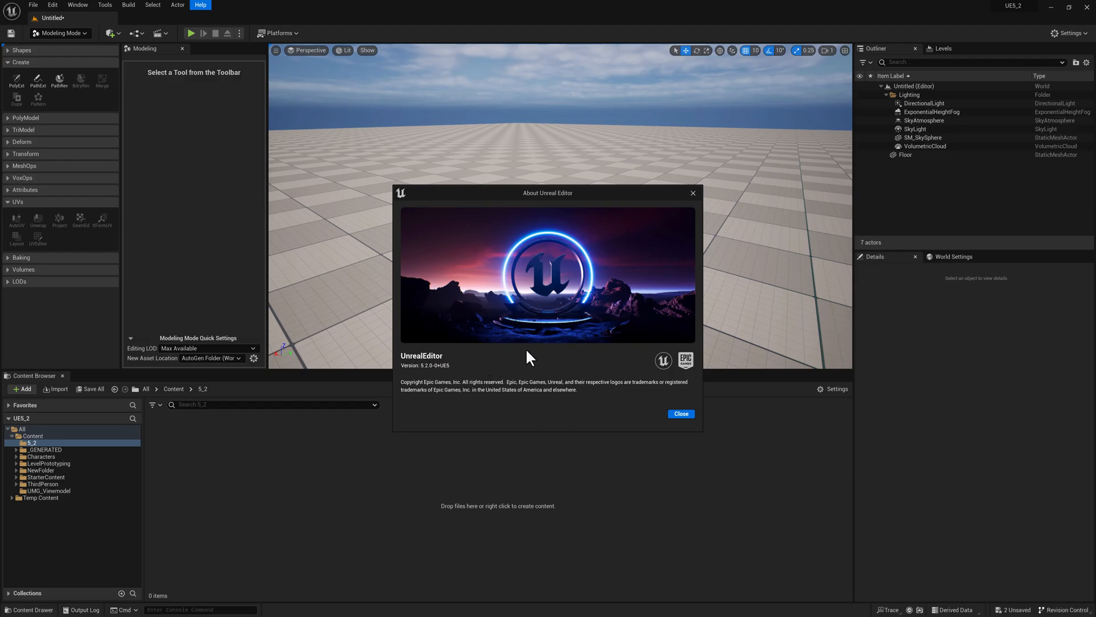
left_click(681, 414)
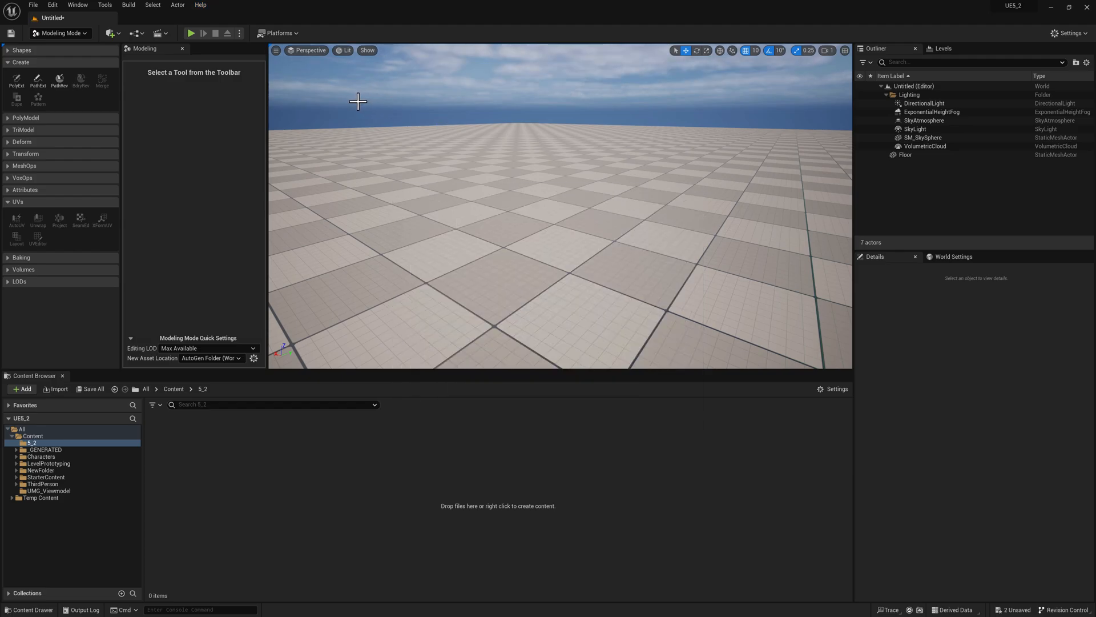
left_click(60, 32)
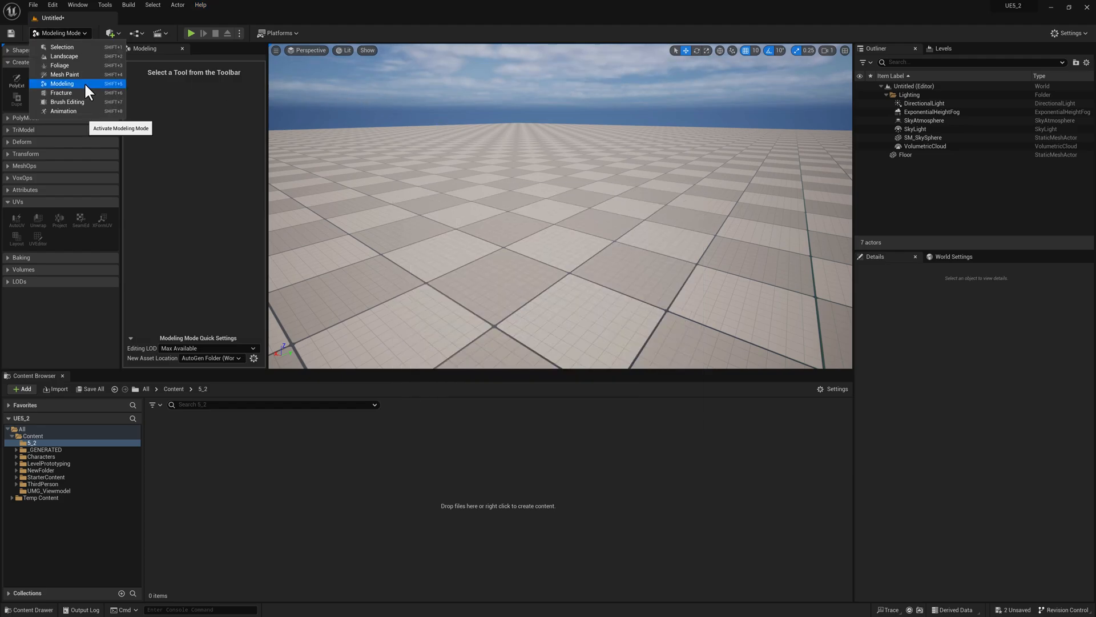
left_click(62, 83)
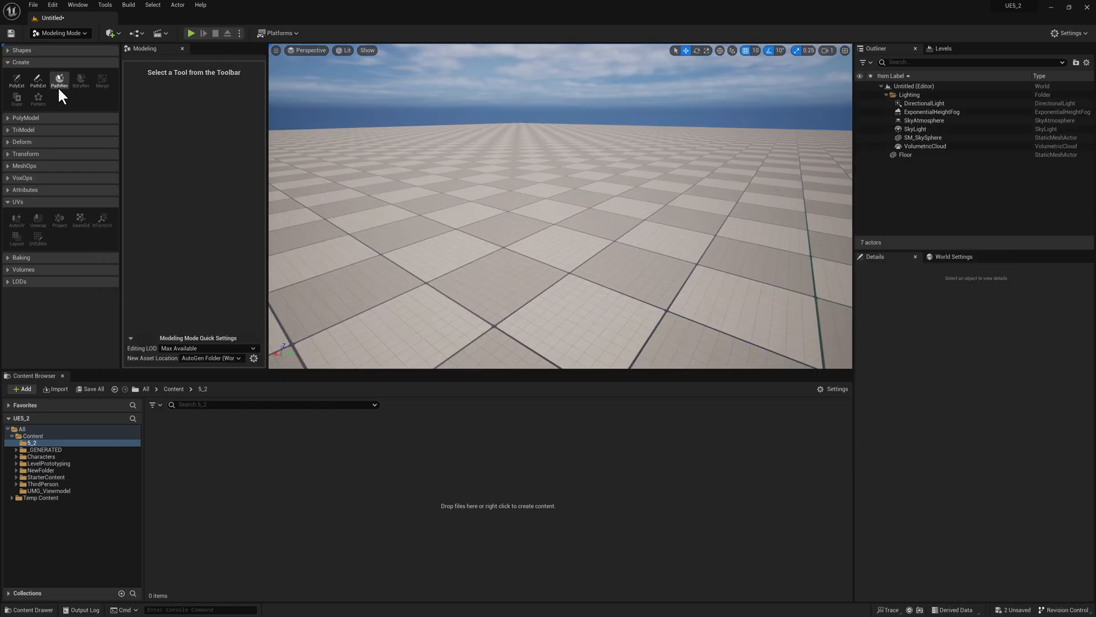
mouse_move(108, 89)
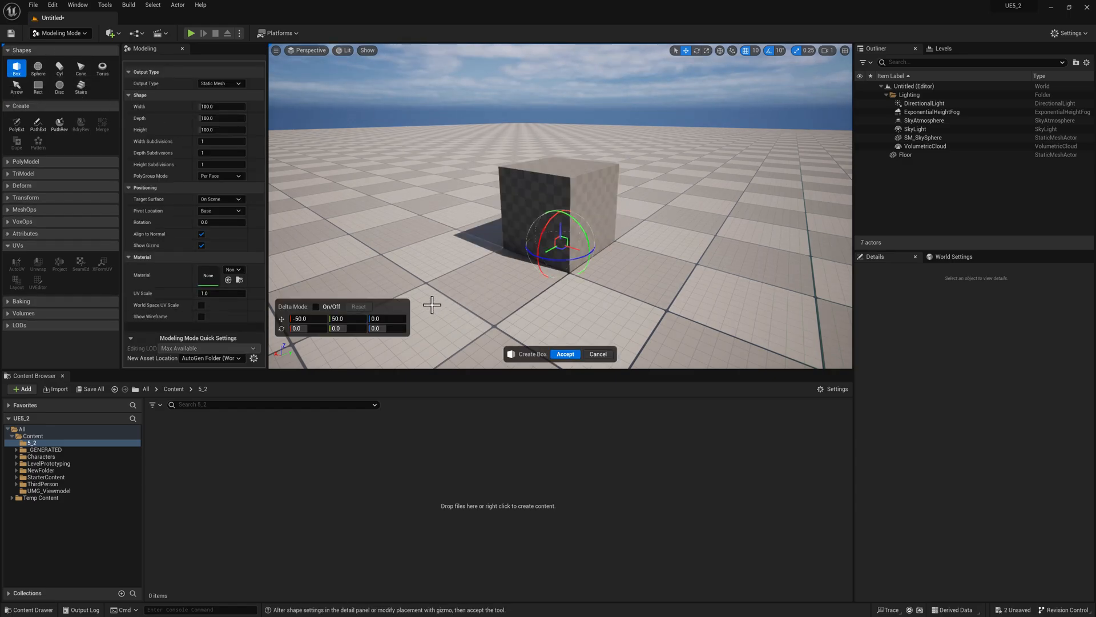
mouse_move(424, 285)
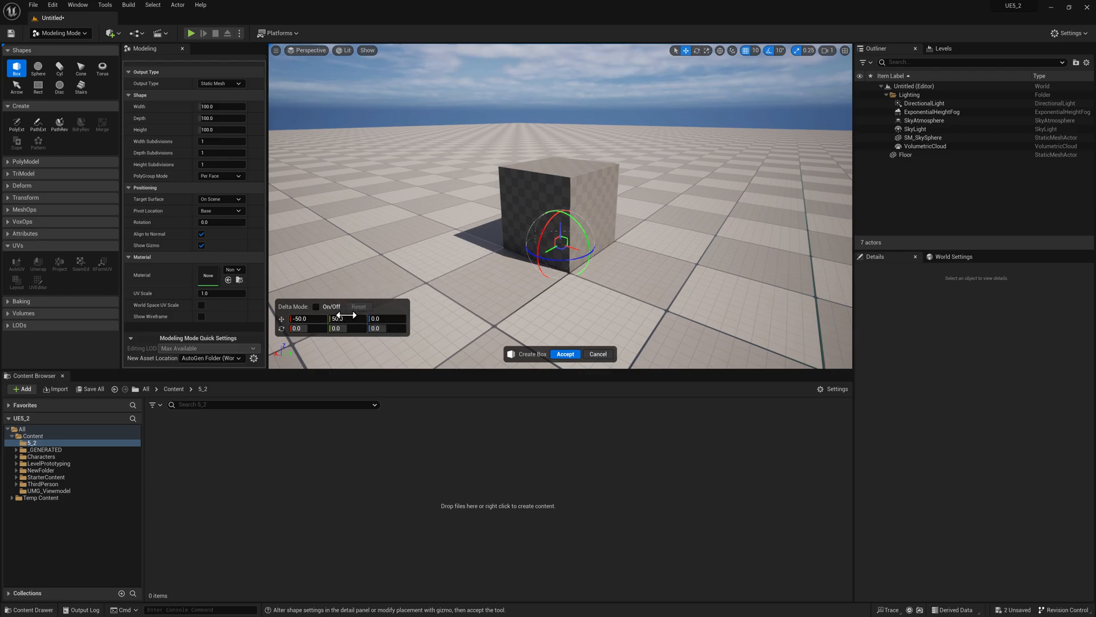
mouse_move(315, 306)
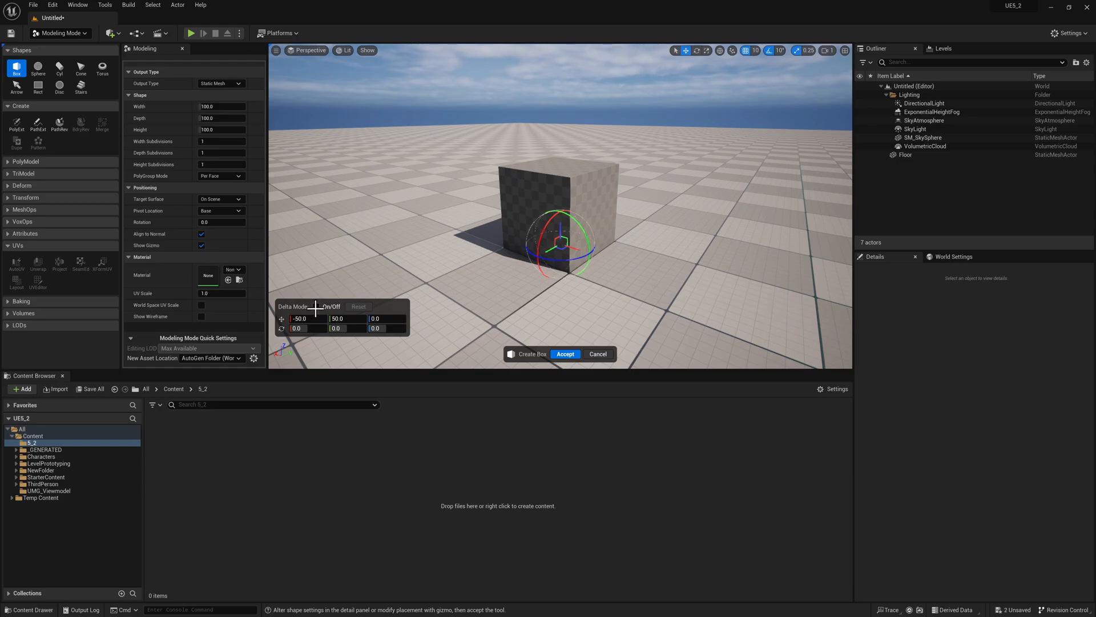
left_click(358, 306)
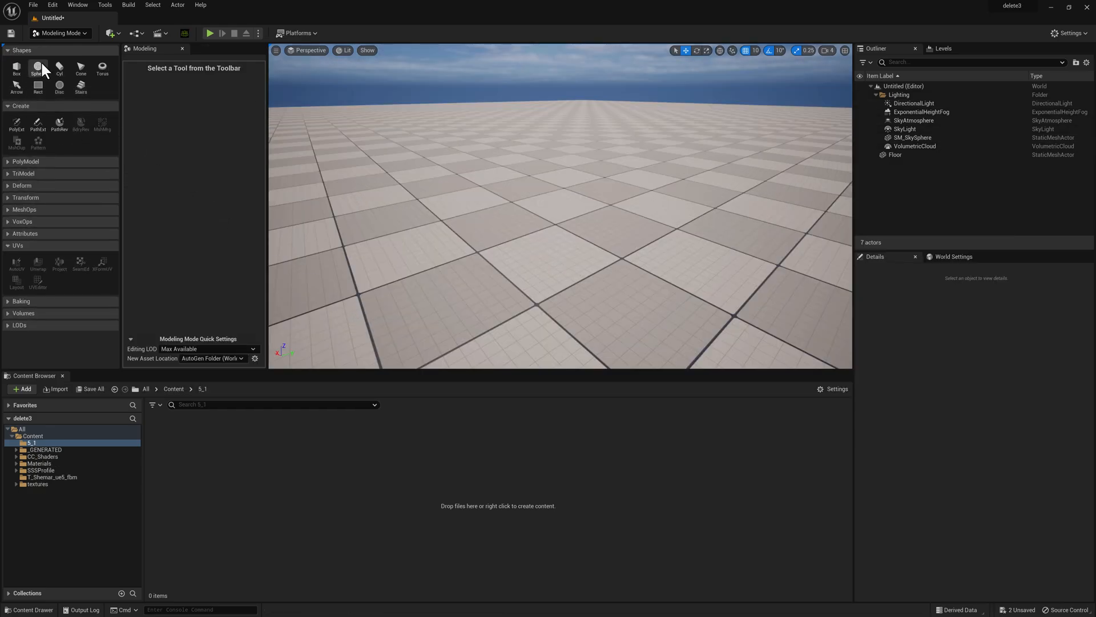
Start the Box shape tool so a 100-unit box preview sits on the floor
left_click(16, 71)
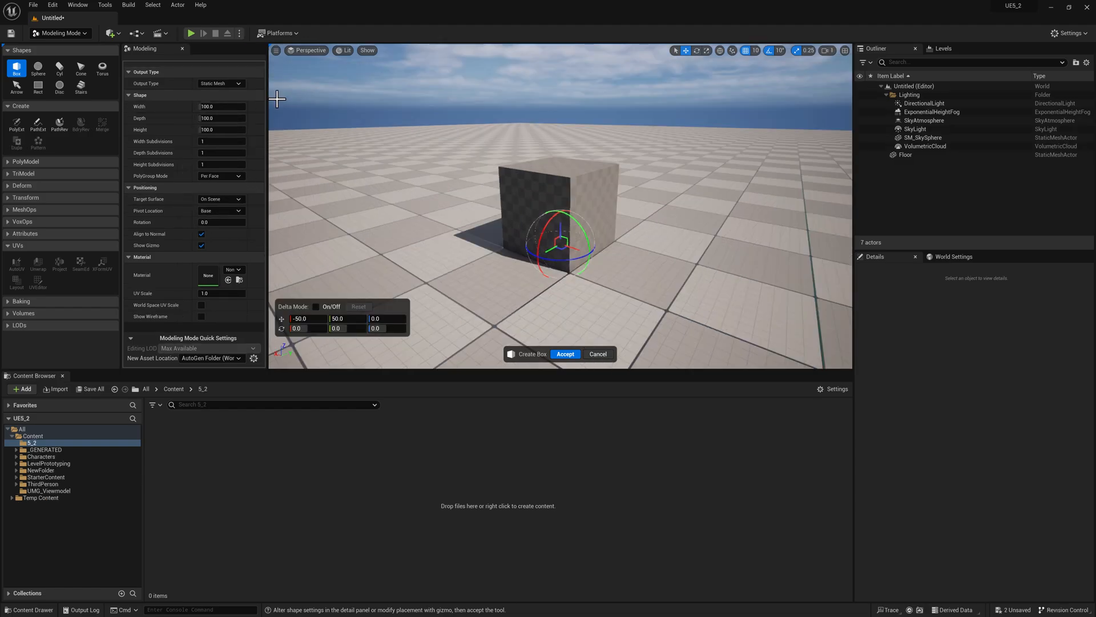
mouse_move(265, 237)
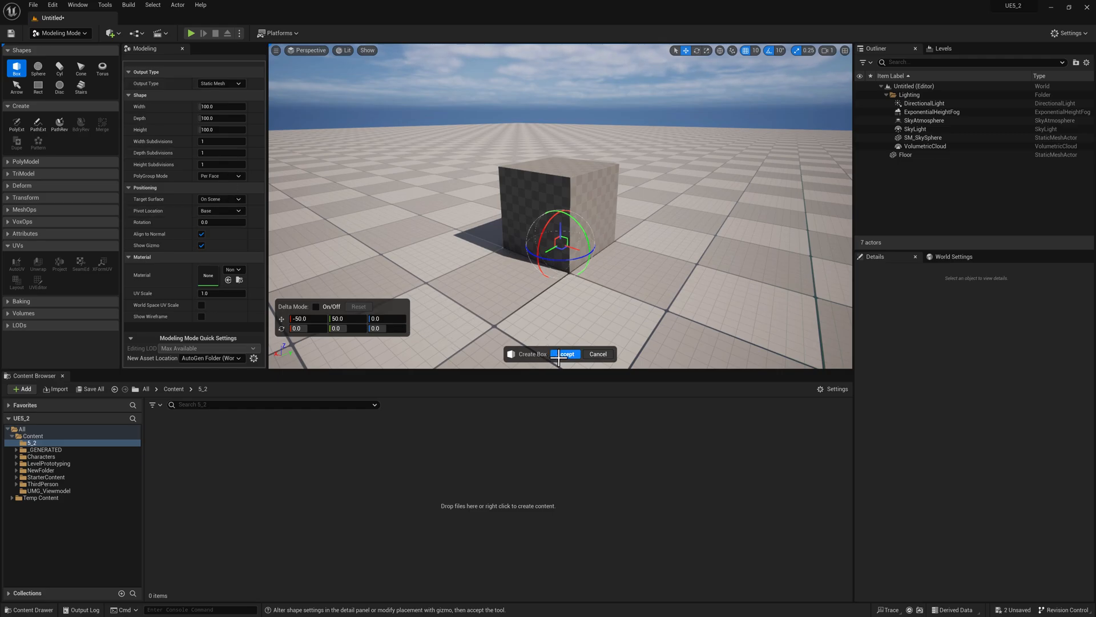
Accept the box to create its static mesh actor in the level
left_click(566, 354)
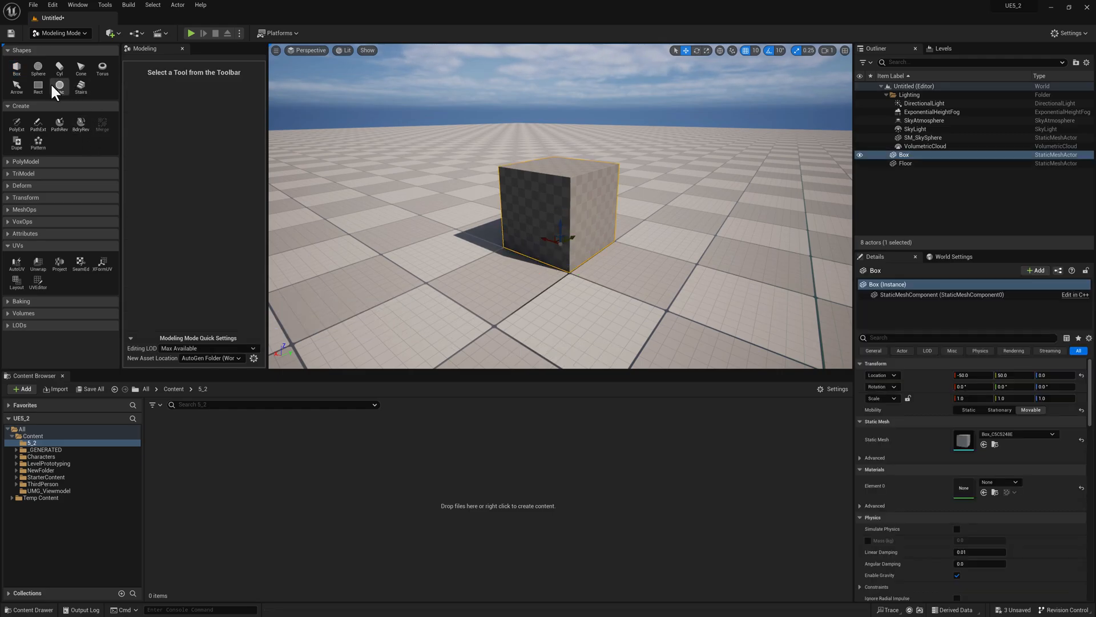
left_click(38, 144)
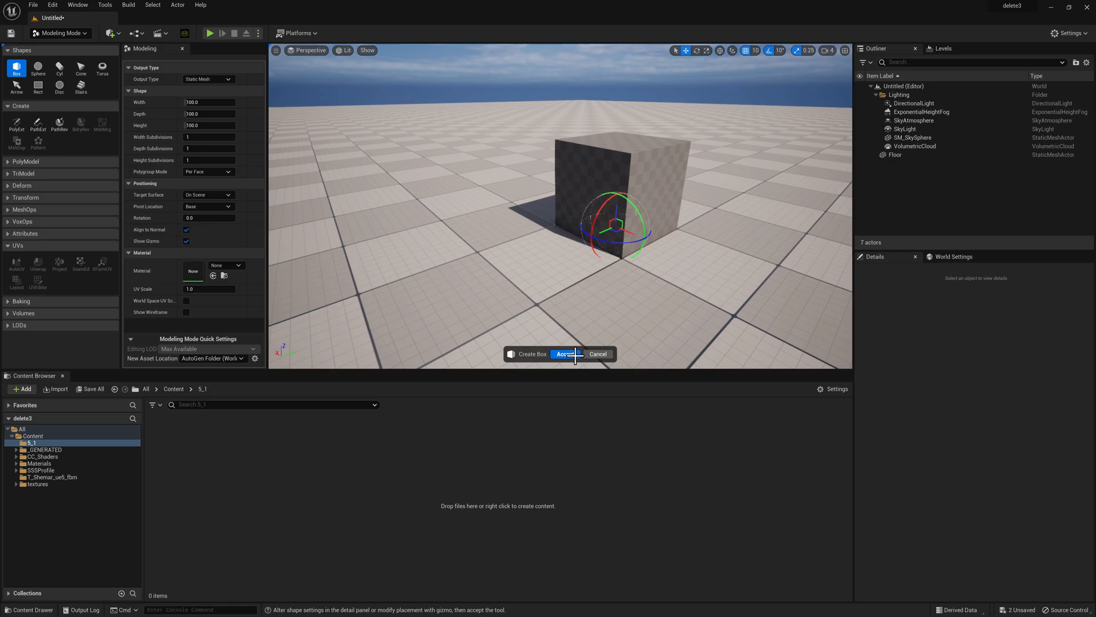
Accept the box and start a Line pattern of copies along the X axis
left_click(567, 354)
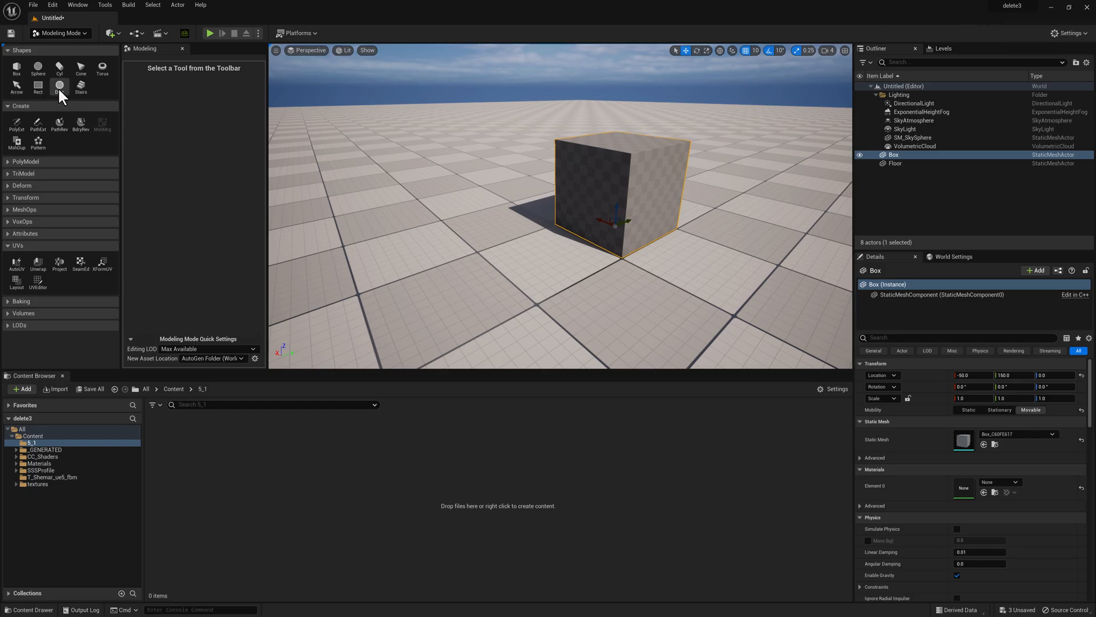
left_click(38, 143)
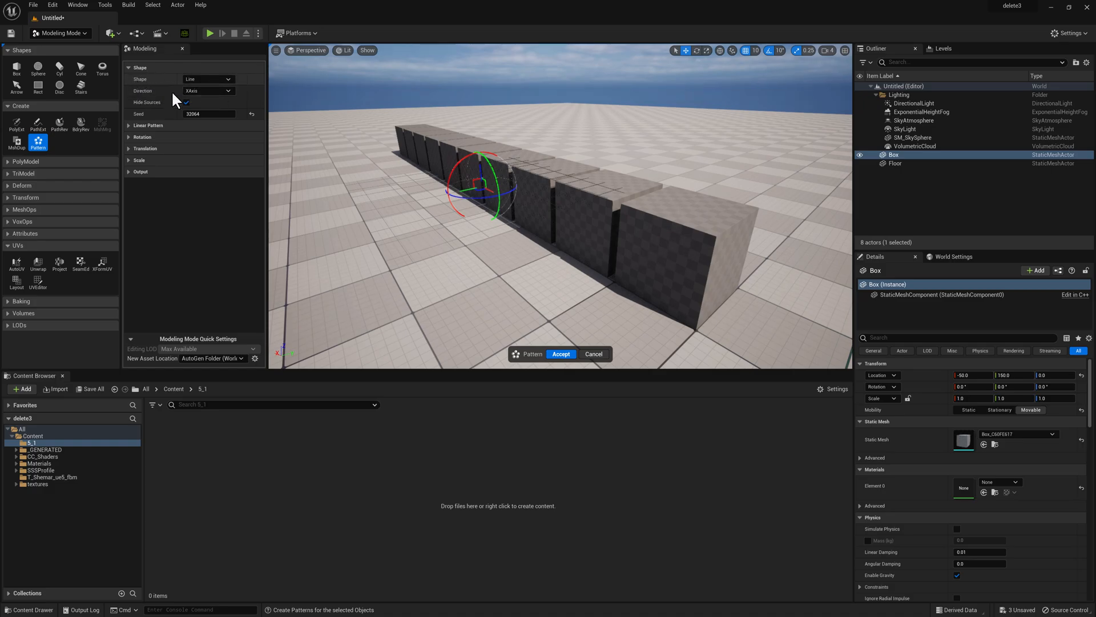
mouse_move(199, 80)
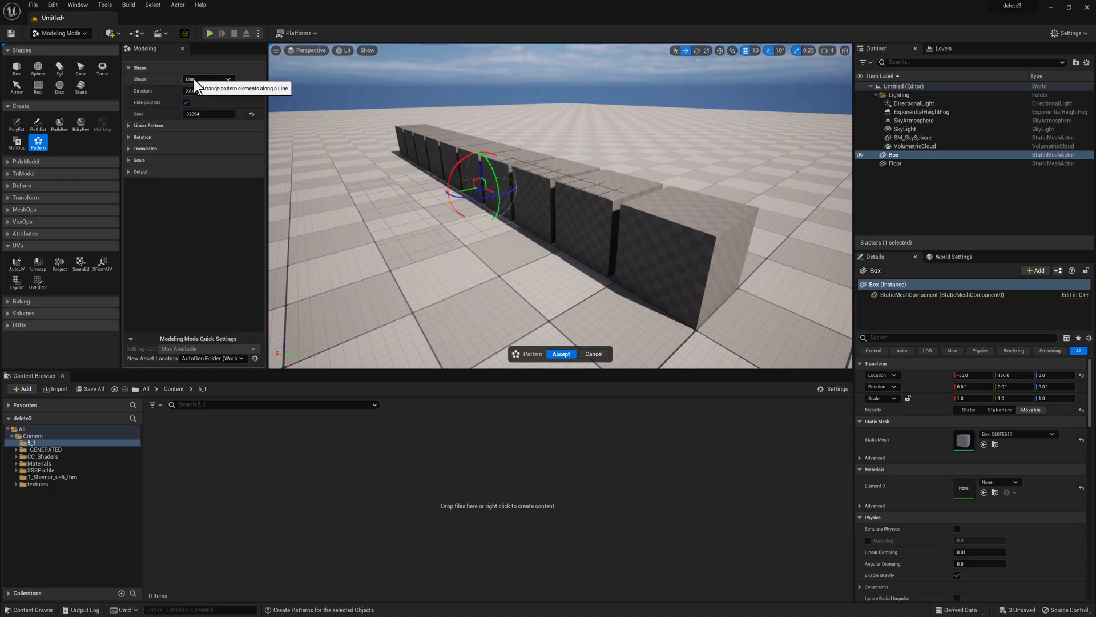
mouse_move(135, 89)
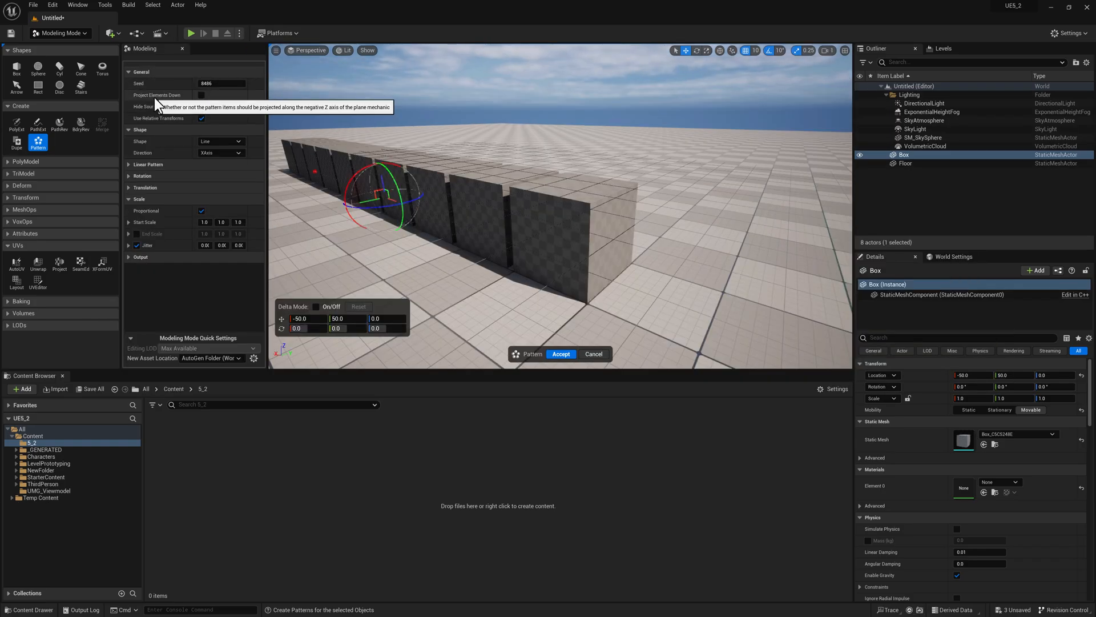
In the Pattern tool, toggle Project Elements Down on to preview it, then turn it back off
left_click(201, 106)
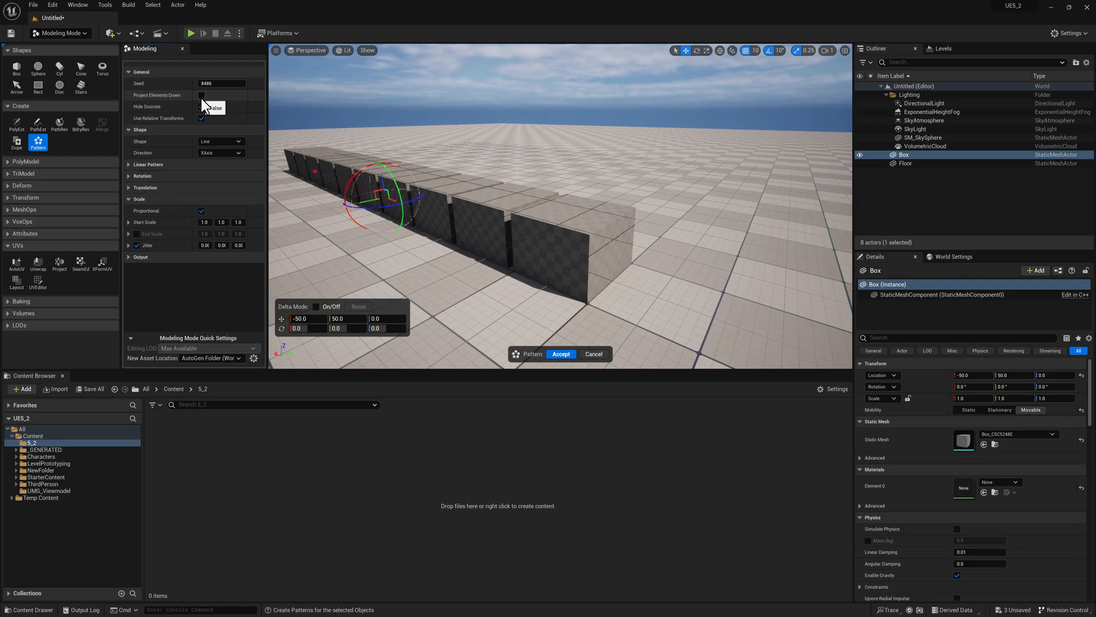
left_click(201, 107)
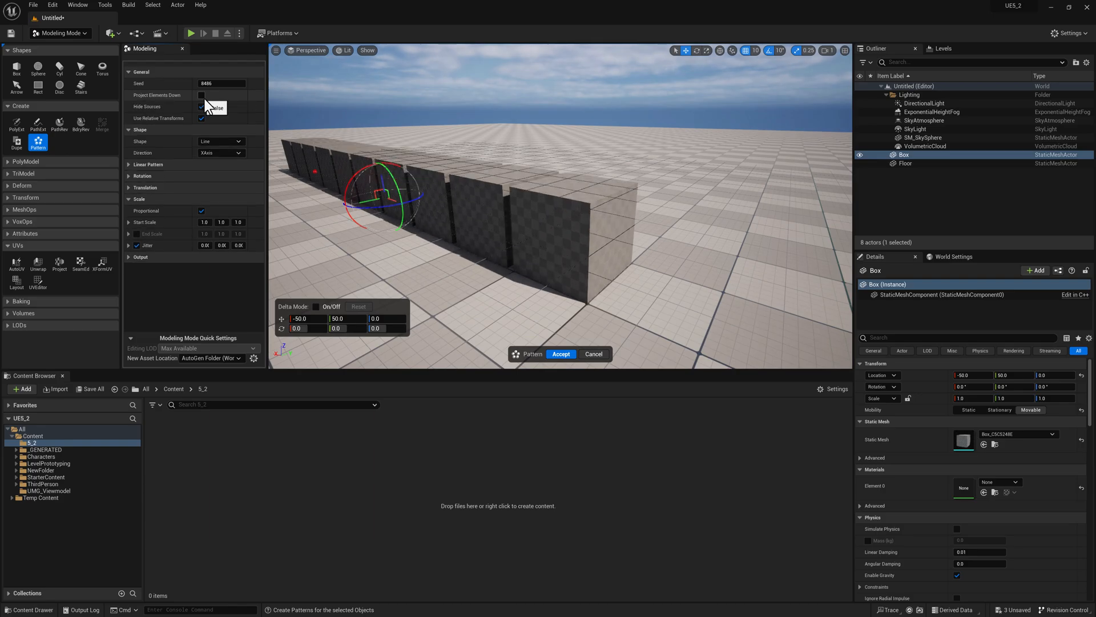
left_click(201, 95)
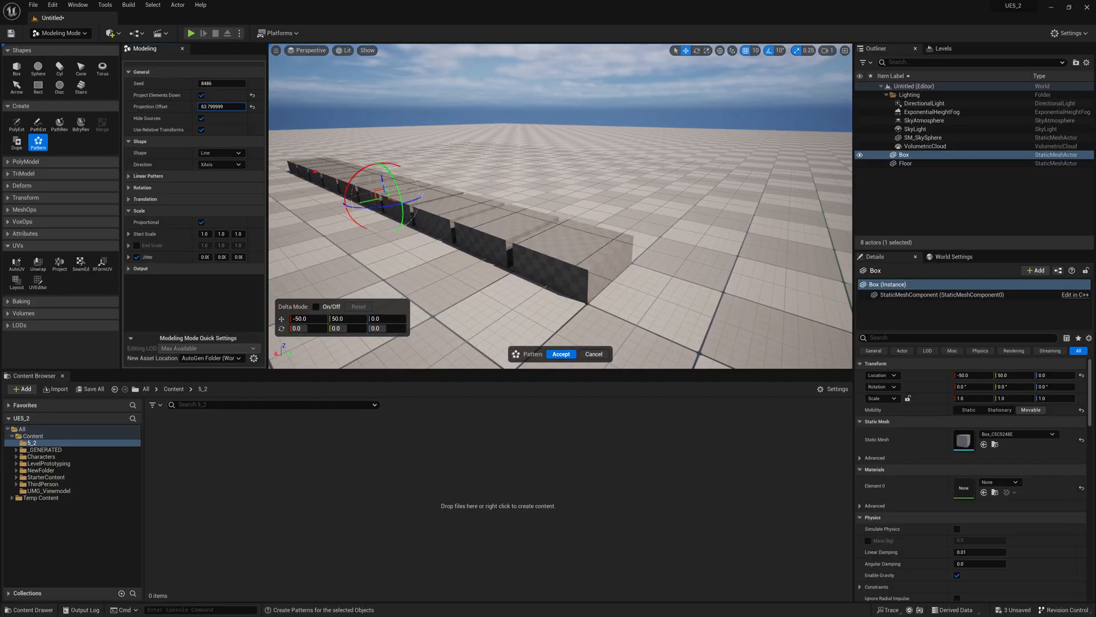
left_click(201, 94)
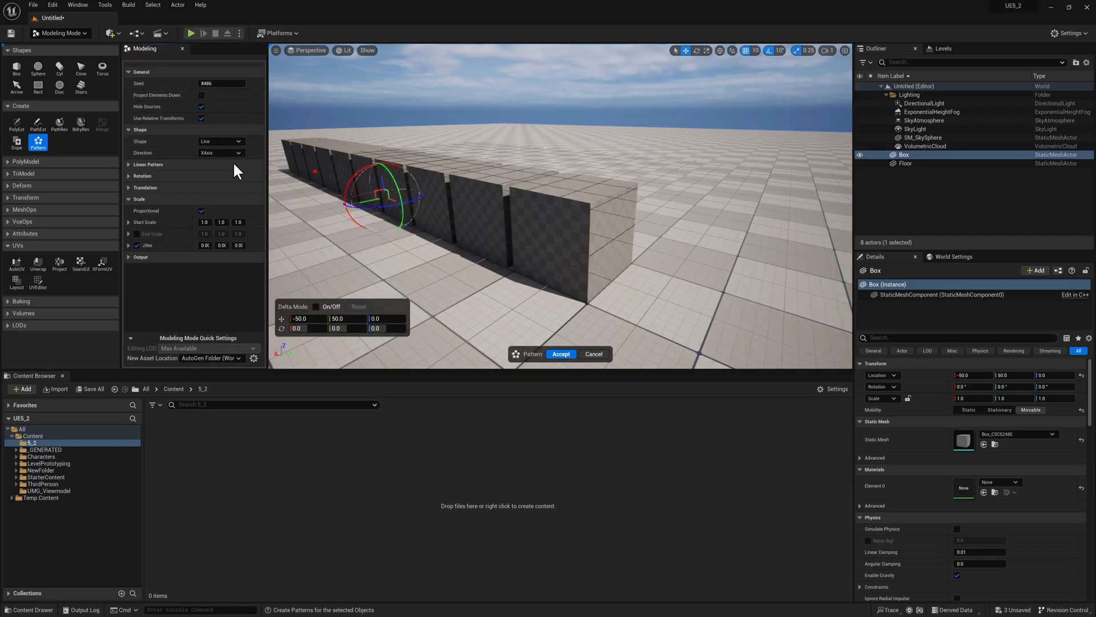
Review the pattern's scale, rotation and translation jitter settings, then cancel the pattern preview
left_click(129, 199)
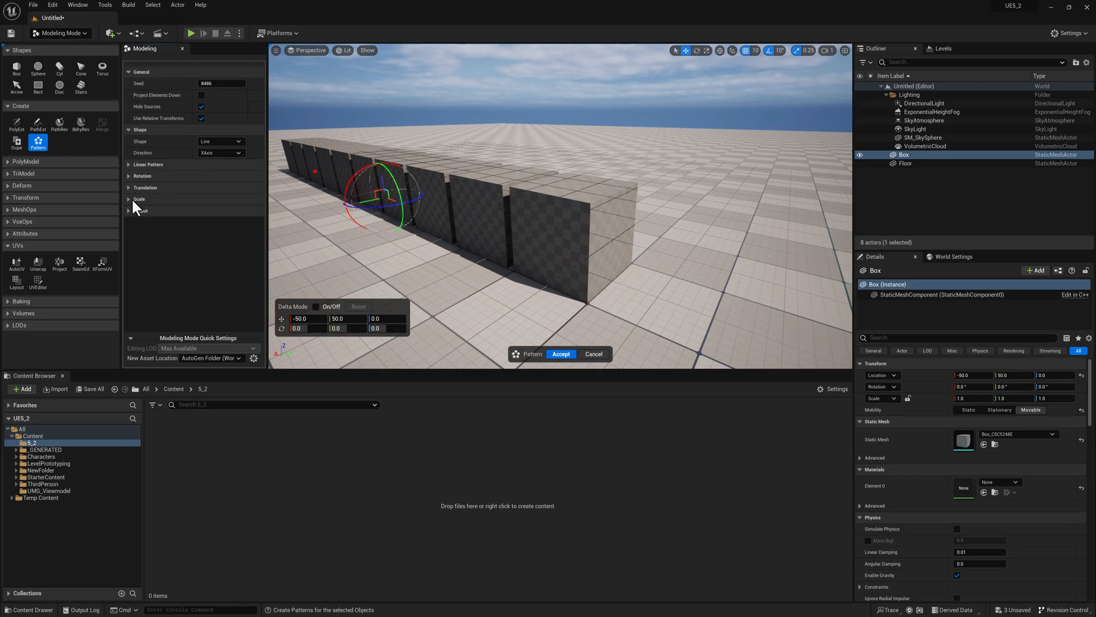
left_click(129, 199)
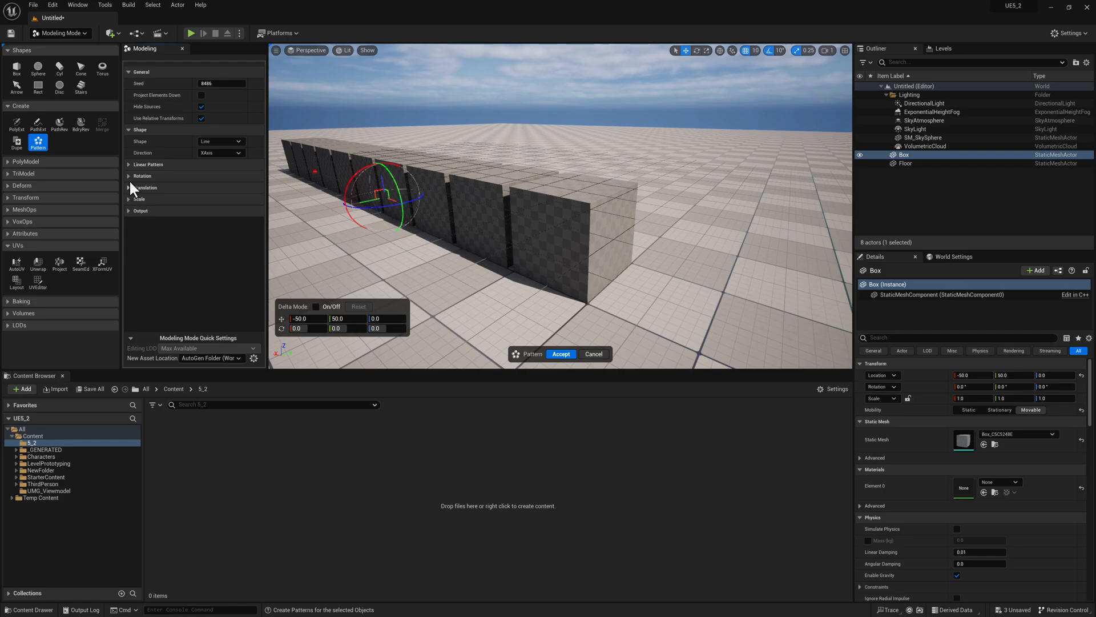
left_click(129, 176)
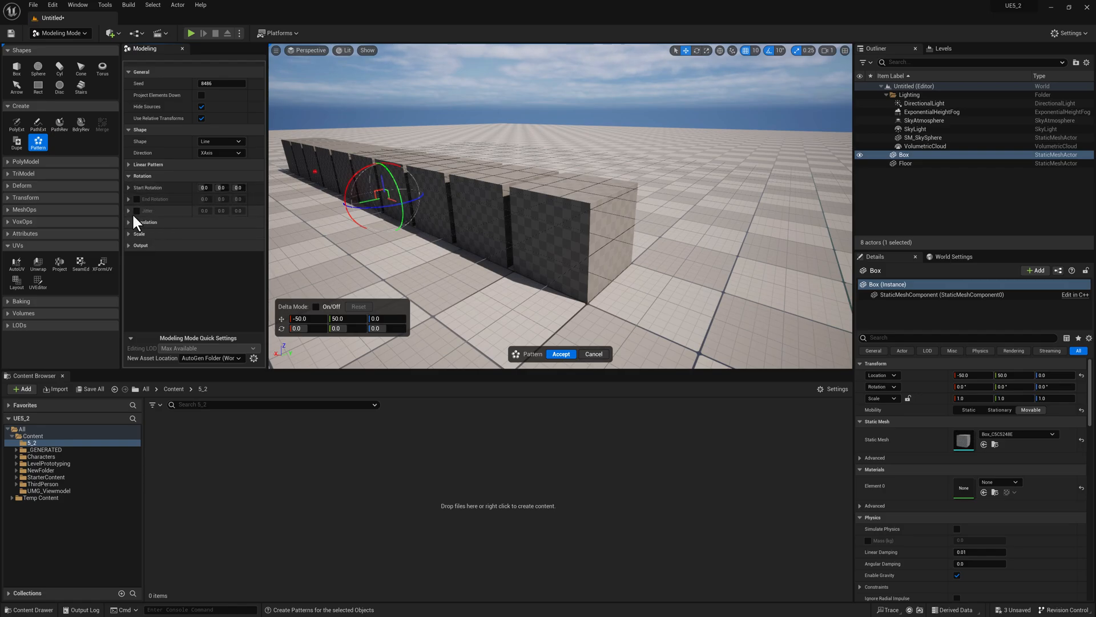
left_click(128, 222)
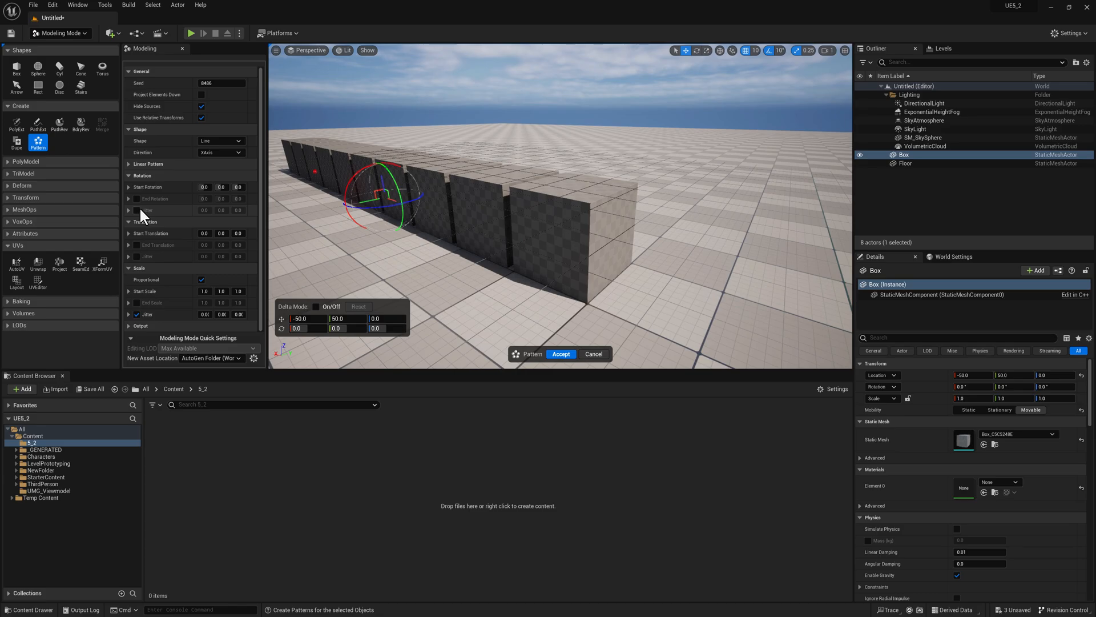
left_click(128, 210)
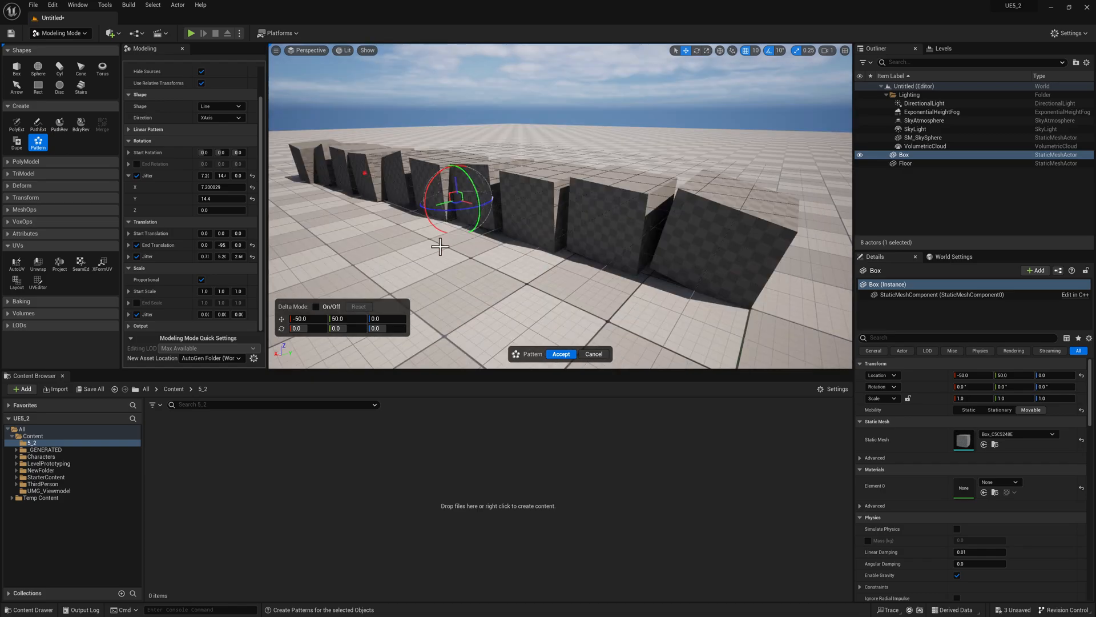
left_click(594, 354)
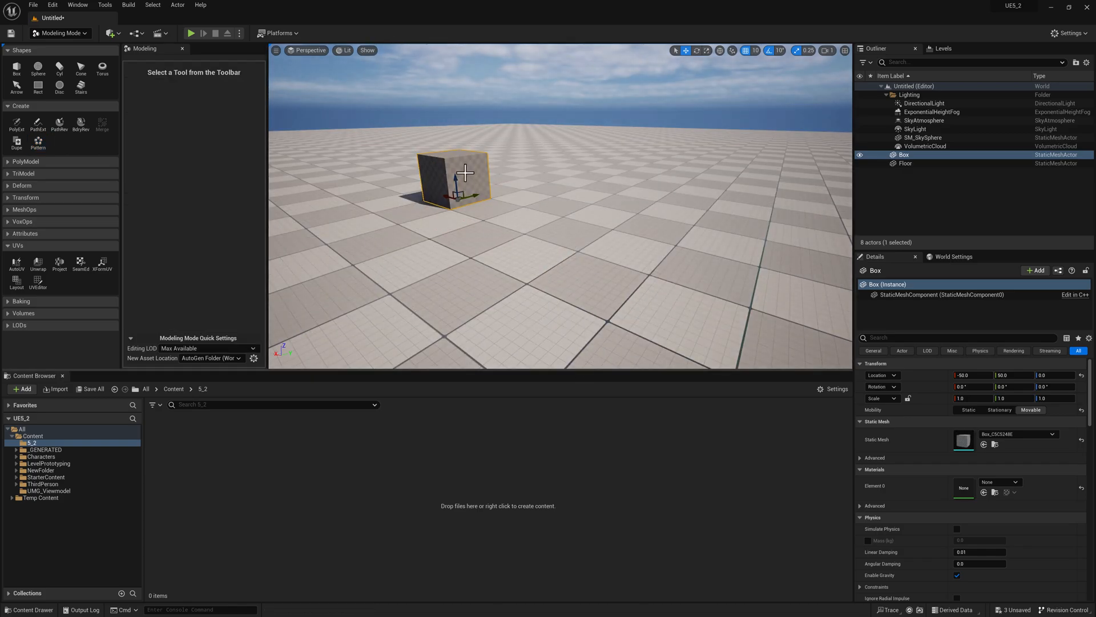
left_click(37, 143)
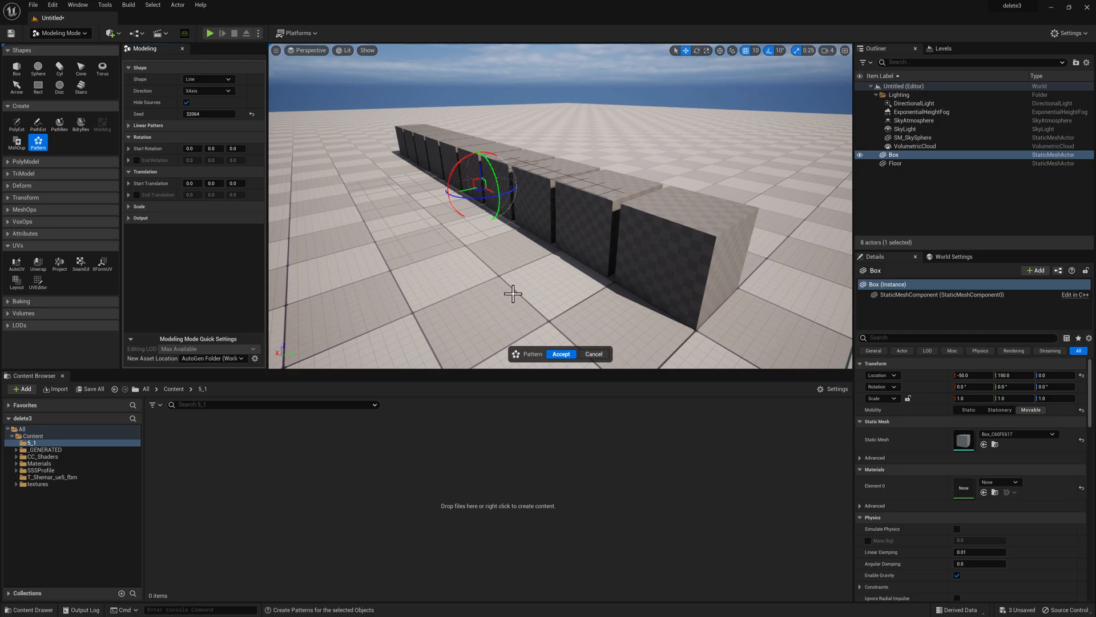
left_click(562, 354)
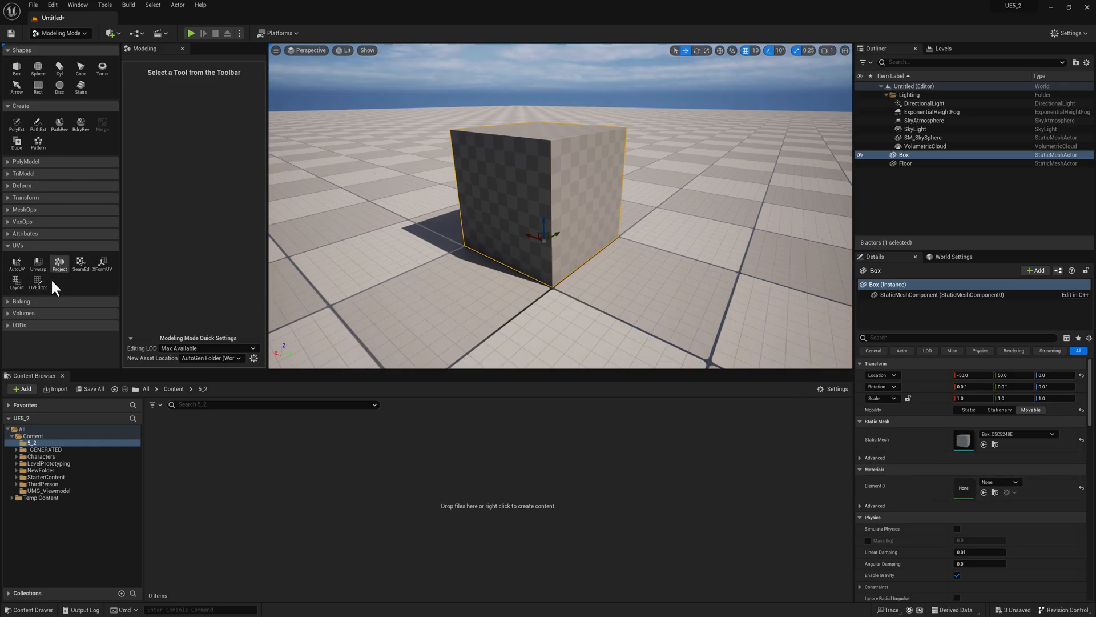
mouse_move(194, 261)
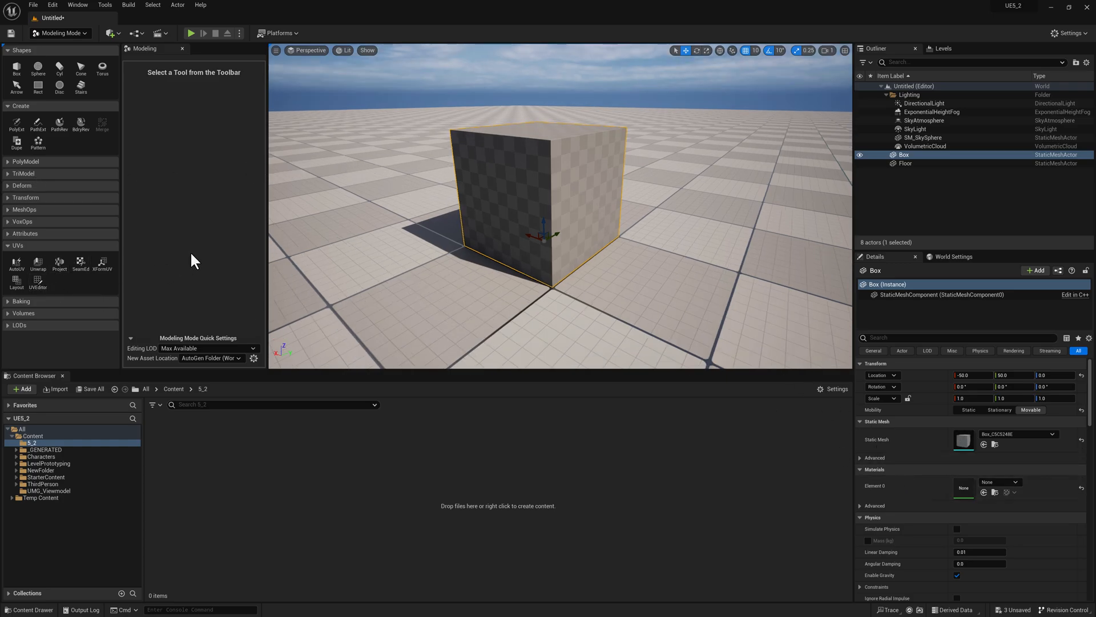
mouse_move(38, 281)
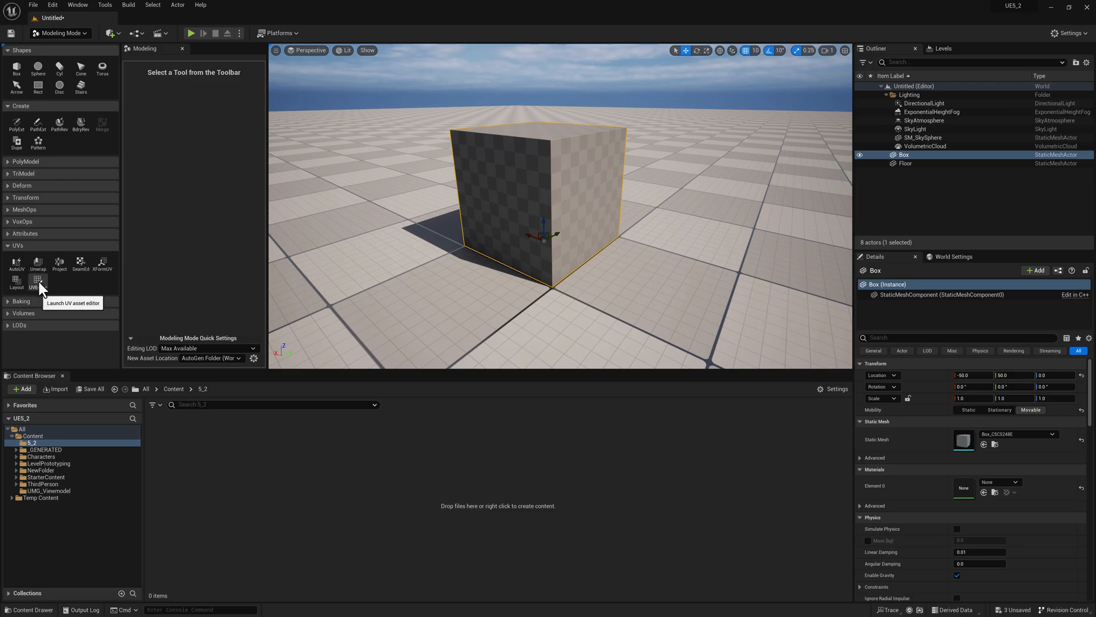
left_click(39, 281)
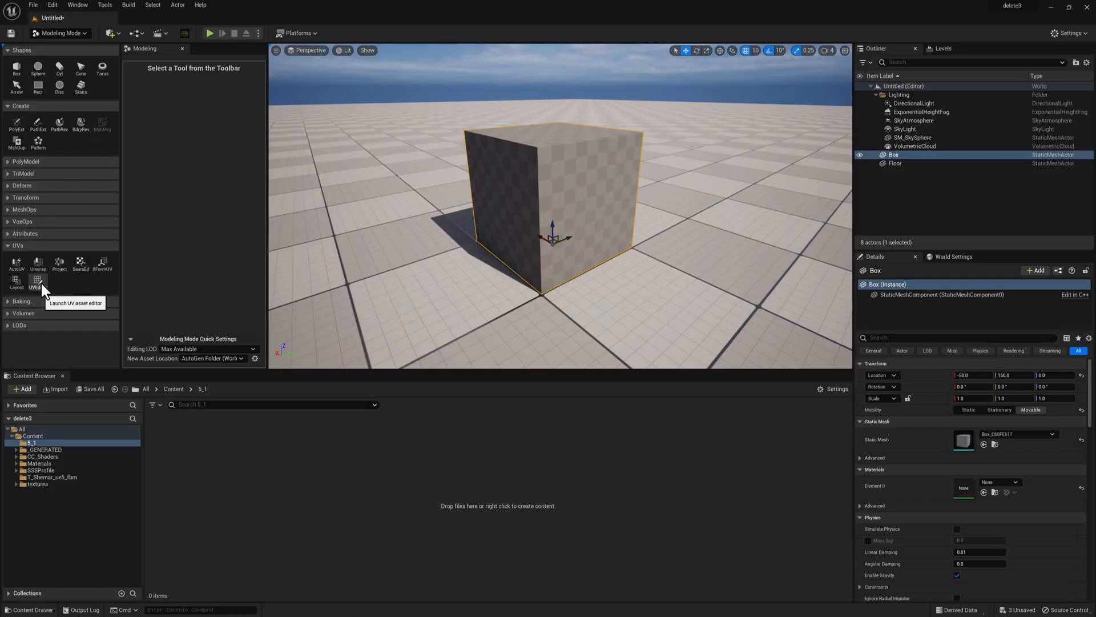
Open the box in the UV Editor and run AutoUV, accepting the unwrap into packed islands
left_click(38, 278)
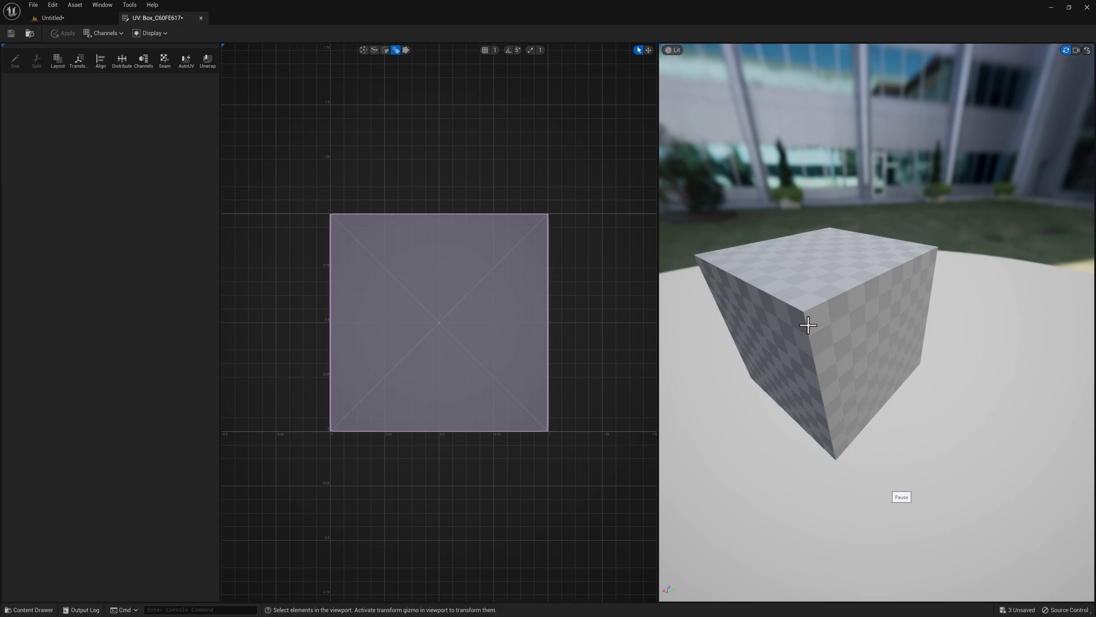
mouse_move(815, 256)
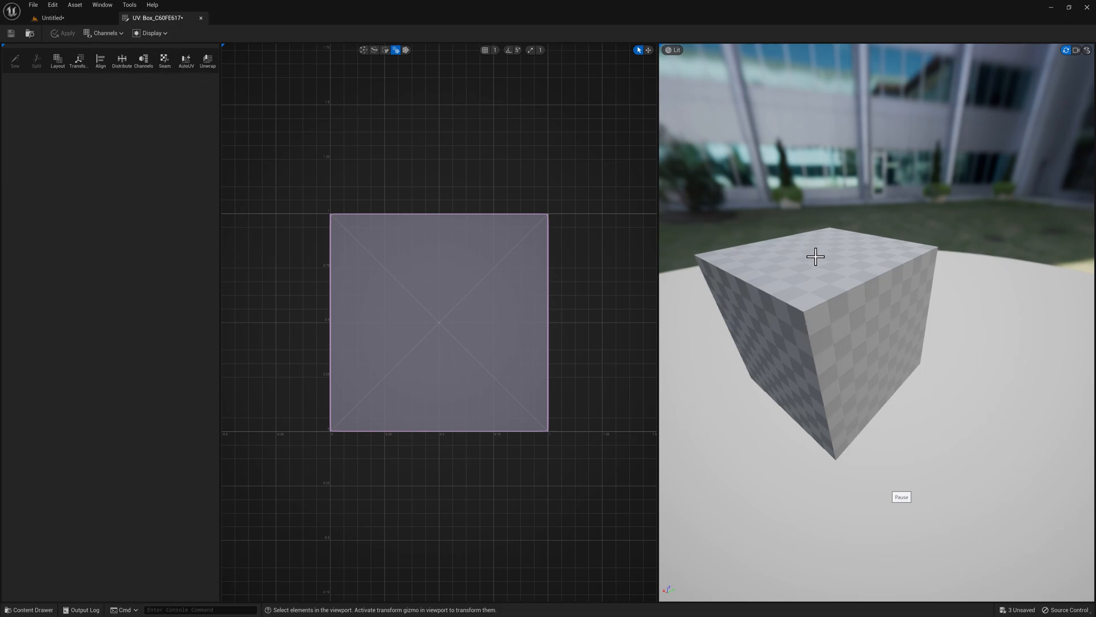
left_click(166, 62)
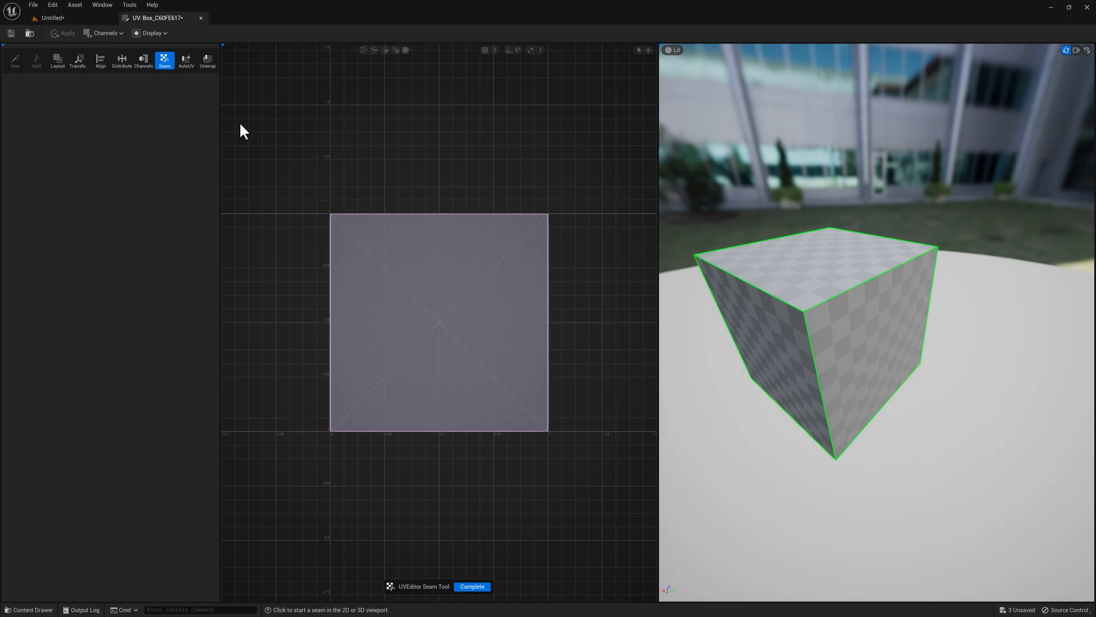
mouse_move(78, 64)
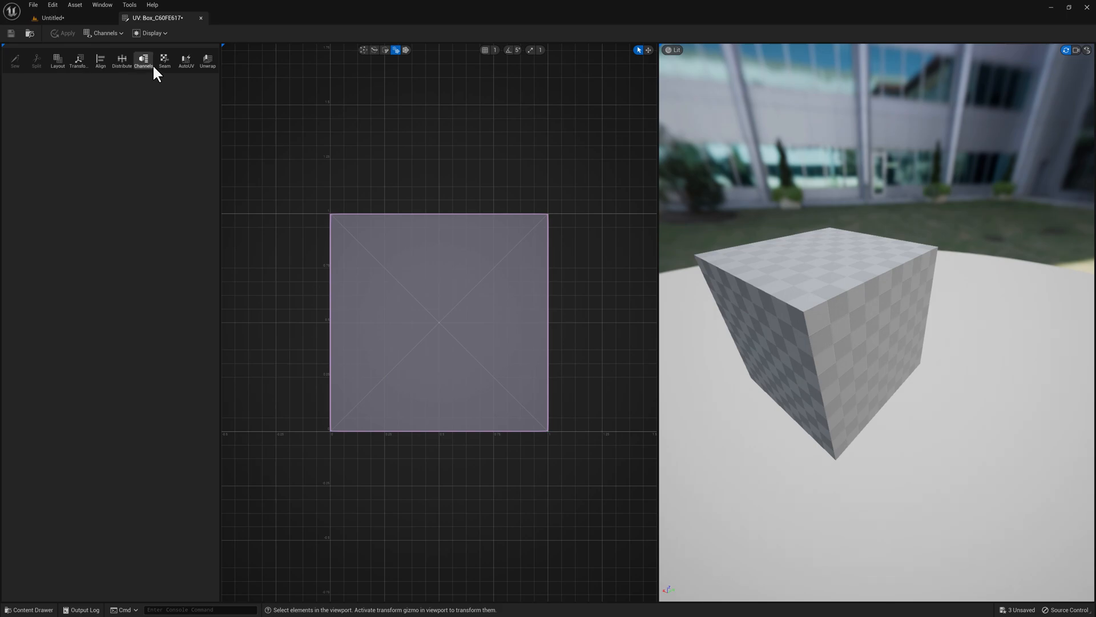
left_click(186, 62)
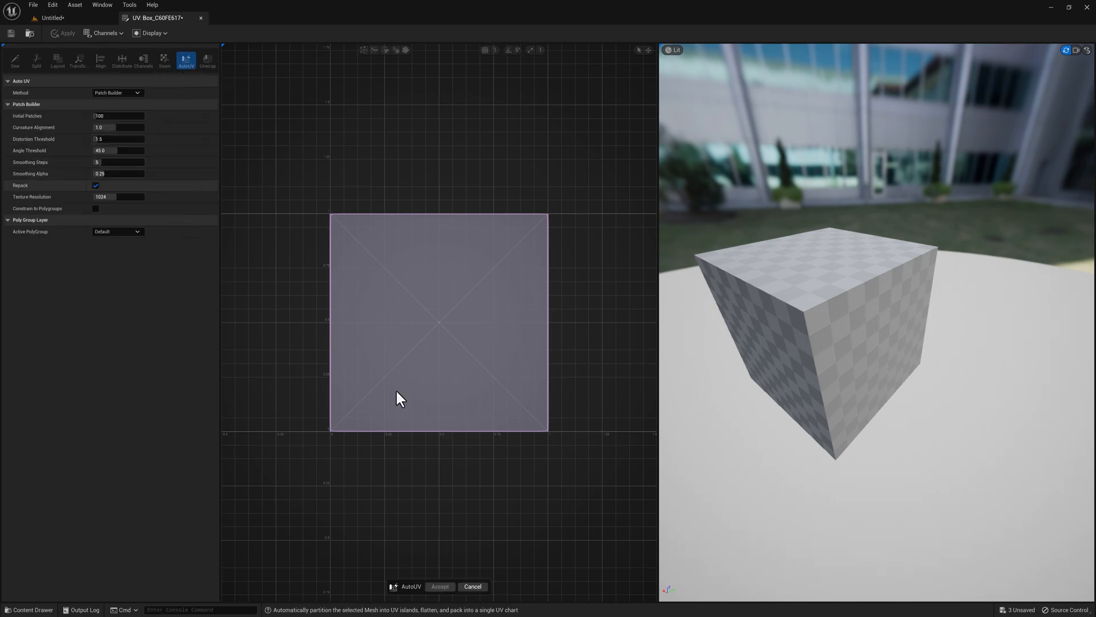
left_click(439, 587)
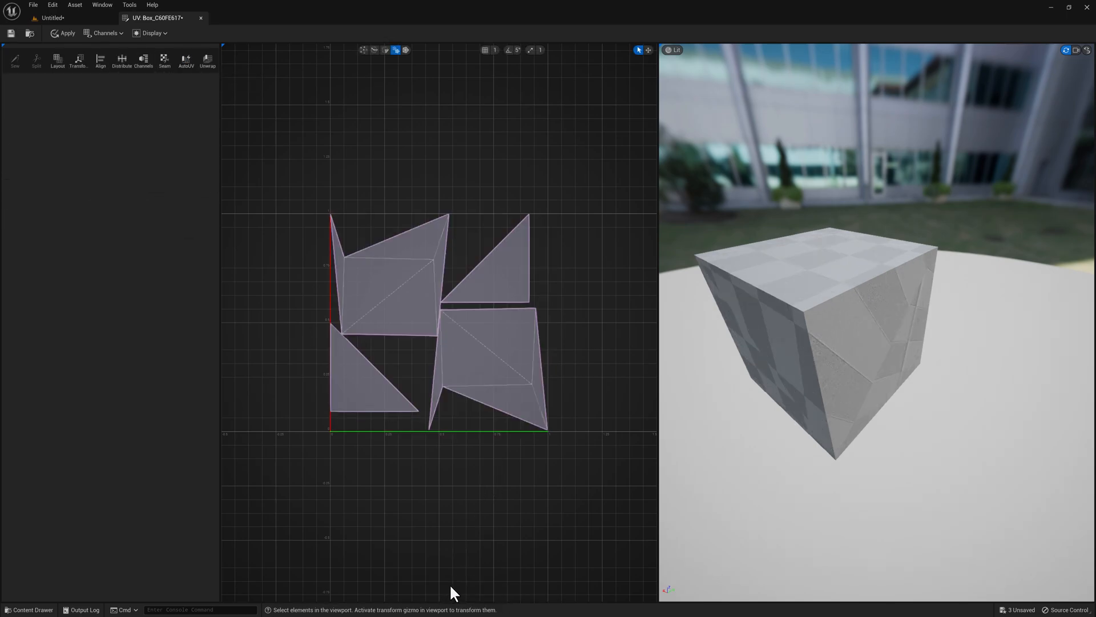
left_click(185, 62)
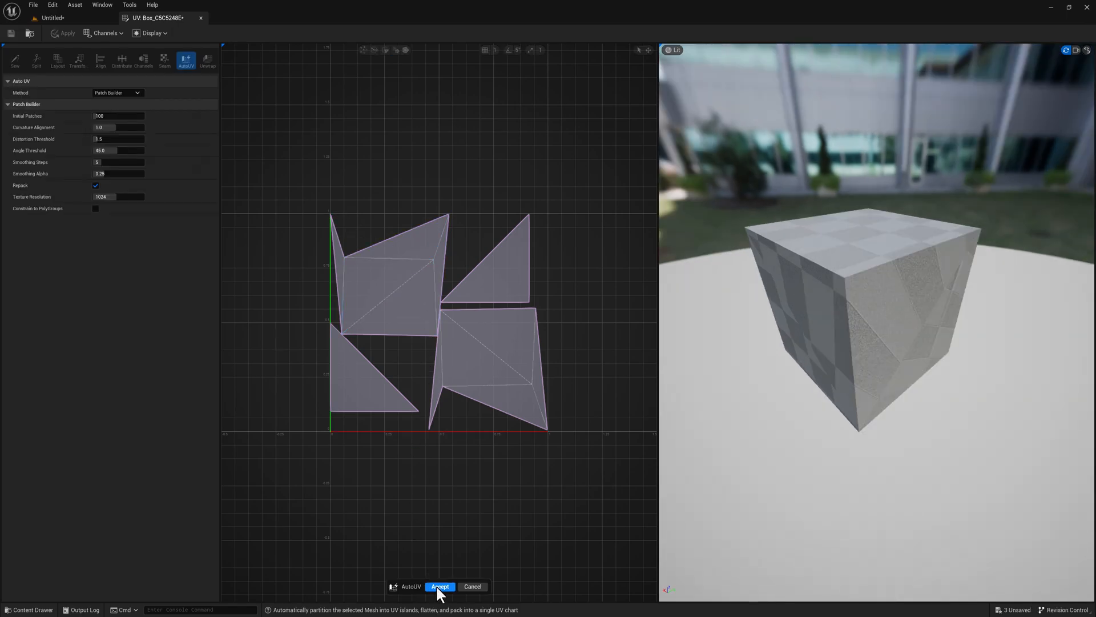
left_click(441, 587)
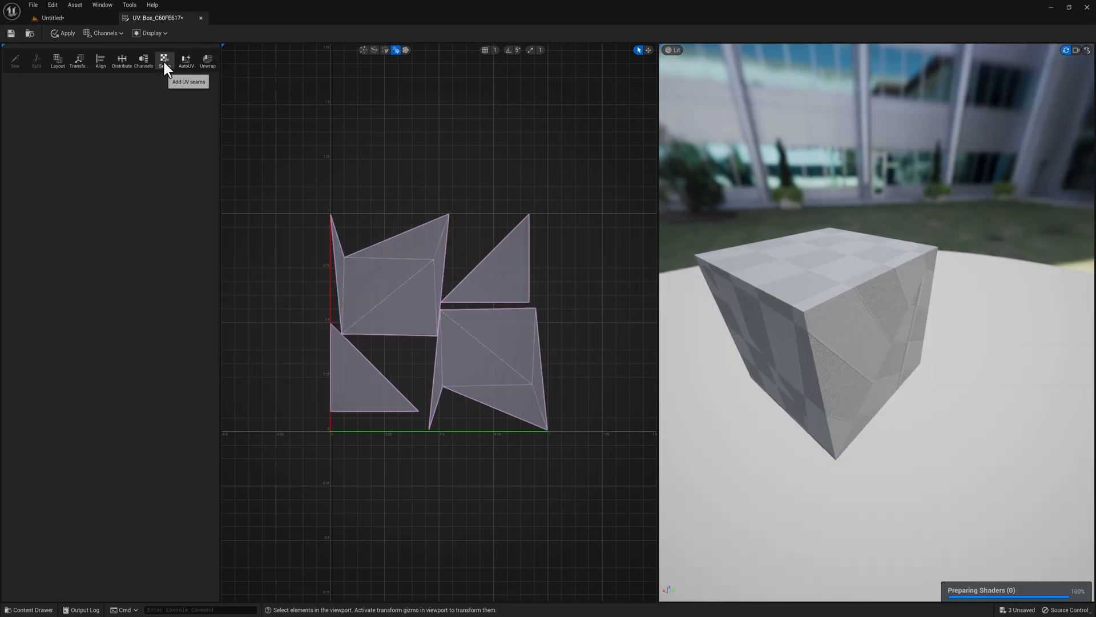
left_click(165, 63)
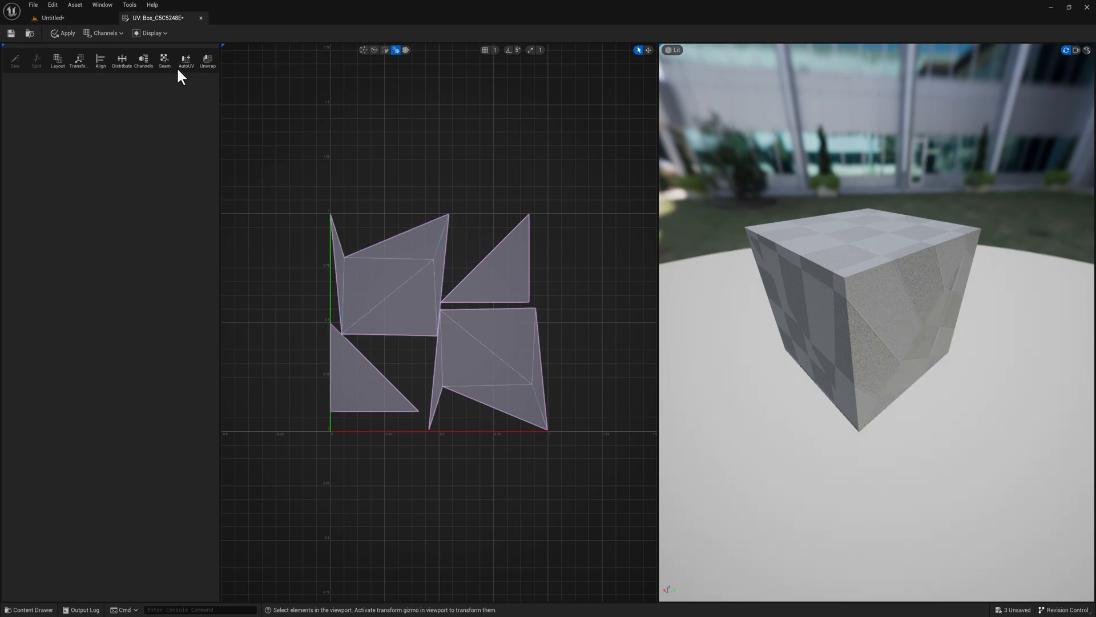
mouse_move(165, 62)
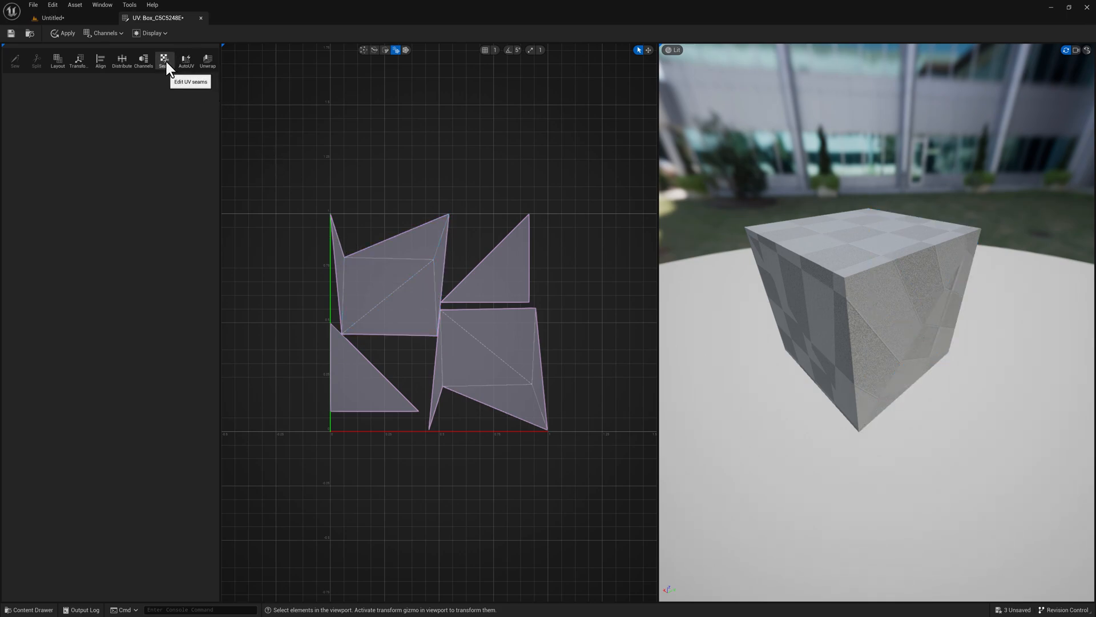
With the Seam tool in Sew mode, join chosen island edges and complete the new seam layout
left_click(166, 59)
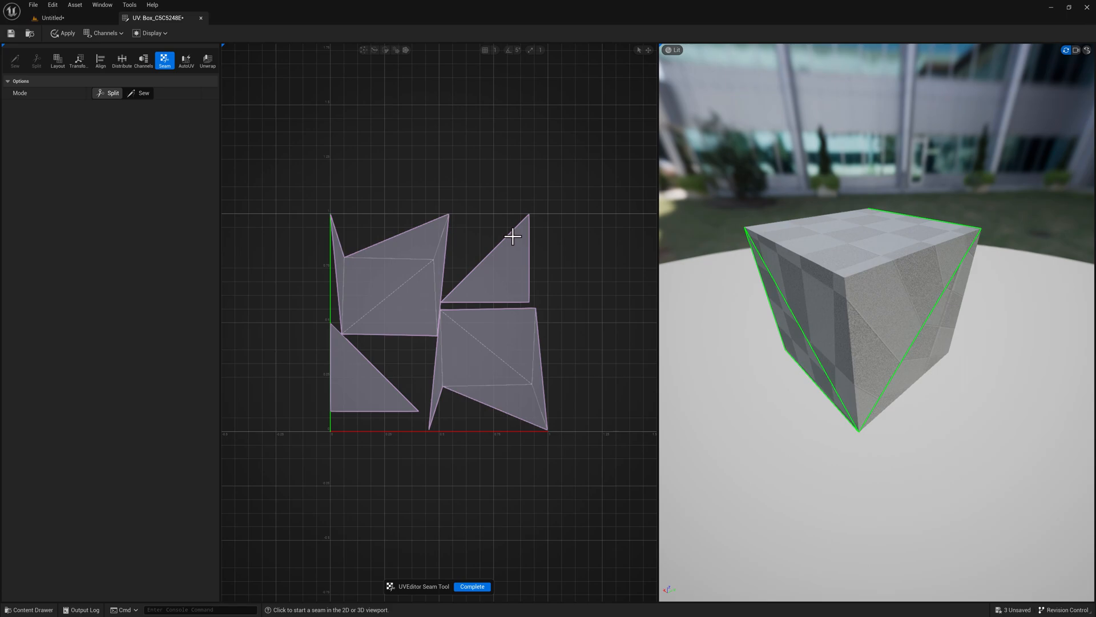
left_click(138, 94)
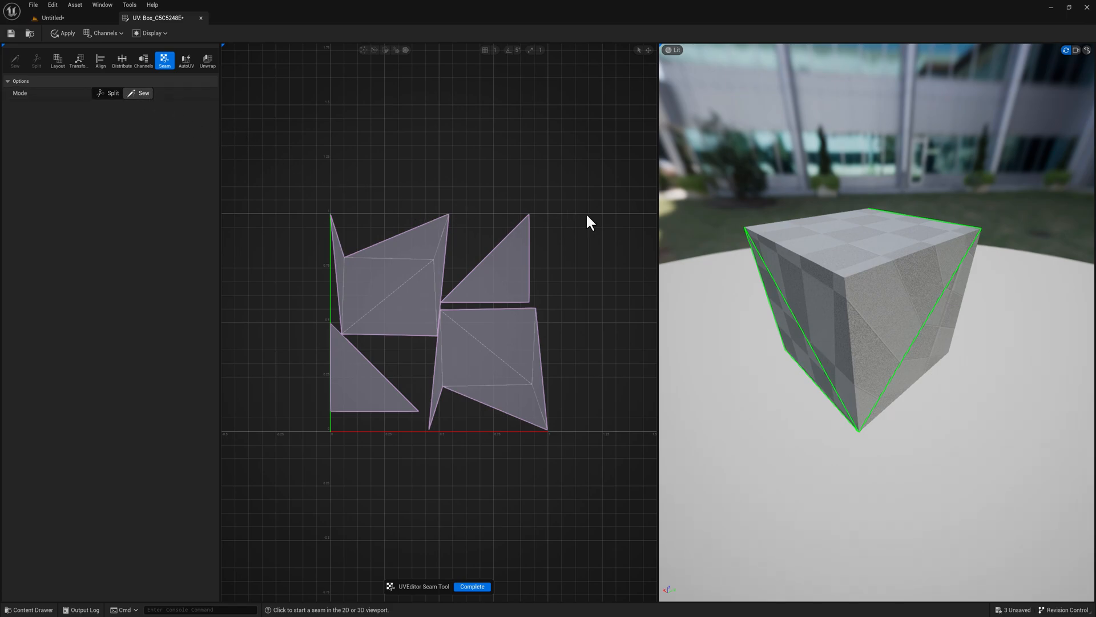
left_click(450, 215)
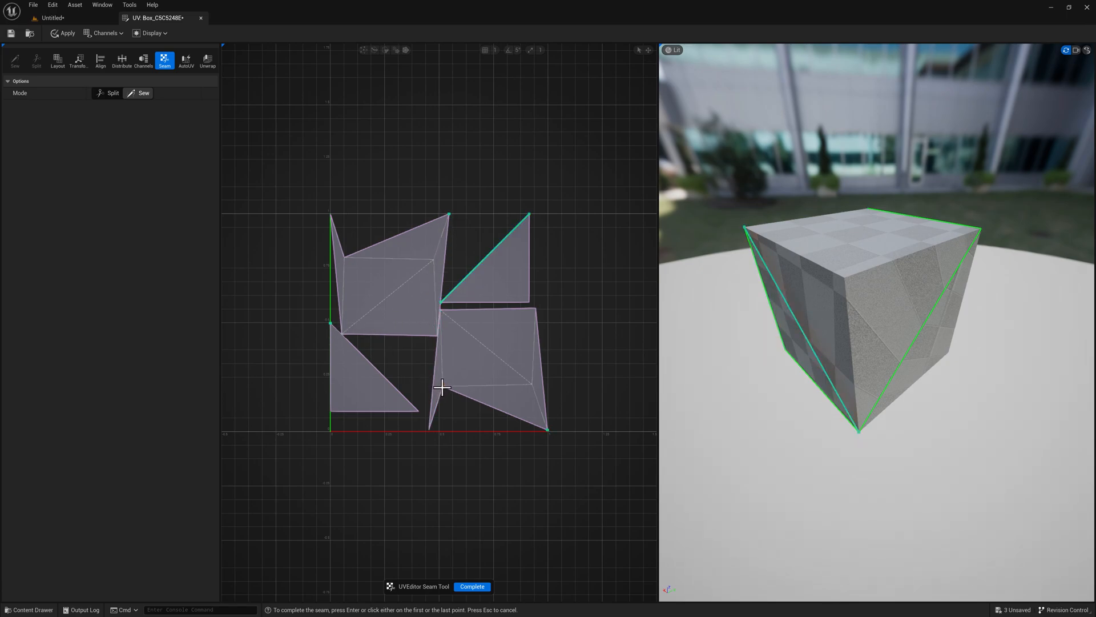
left_click(471, 587)
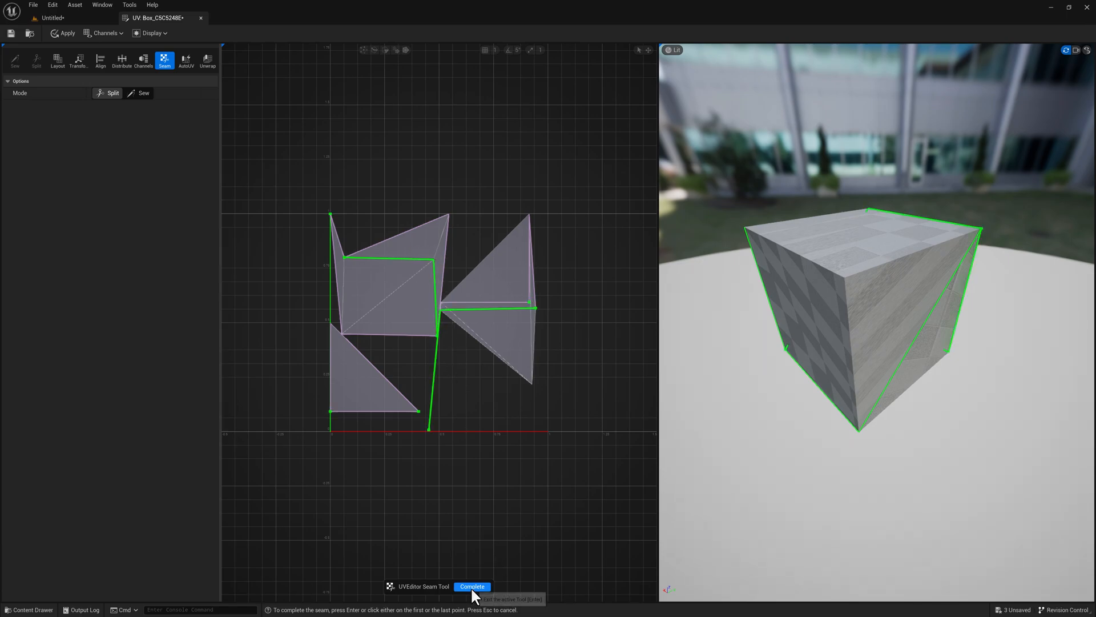
left_click(473, 587)
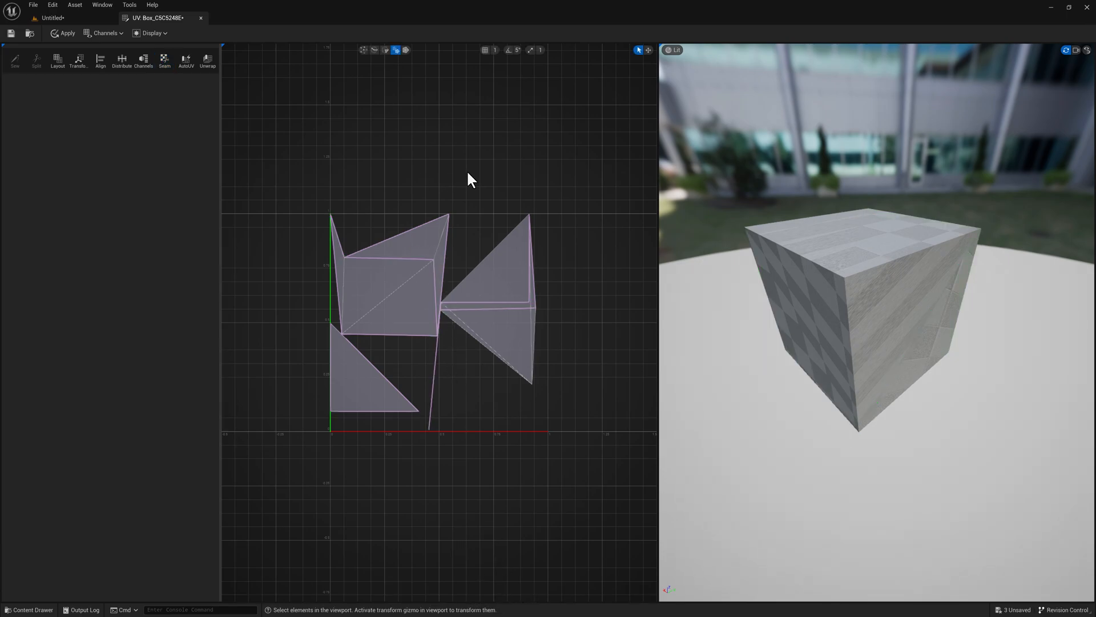
Return to the level and start a jittered Line pattern of box copies
left_click(825, 316)
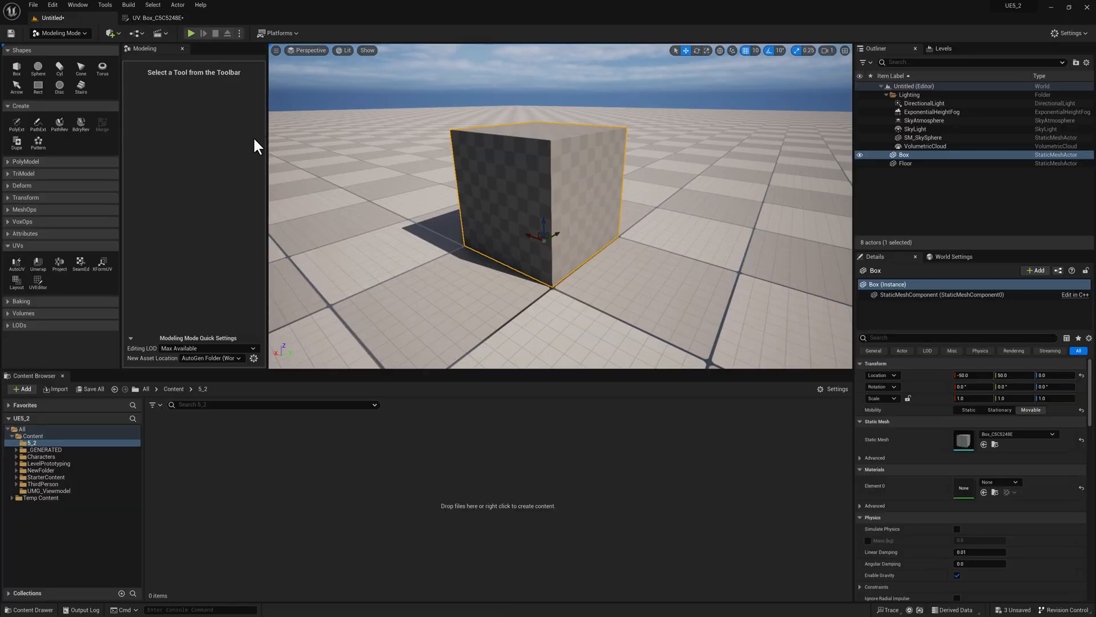
mouse_move(265, 145)
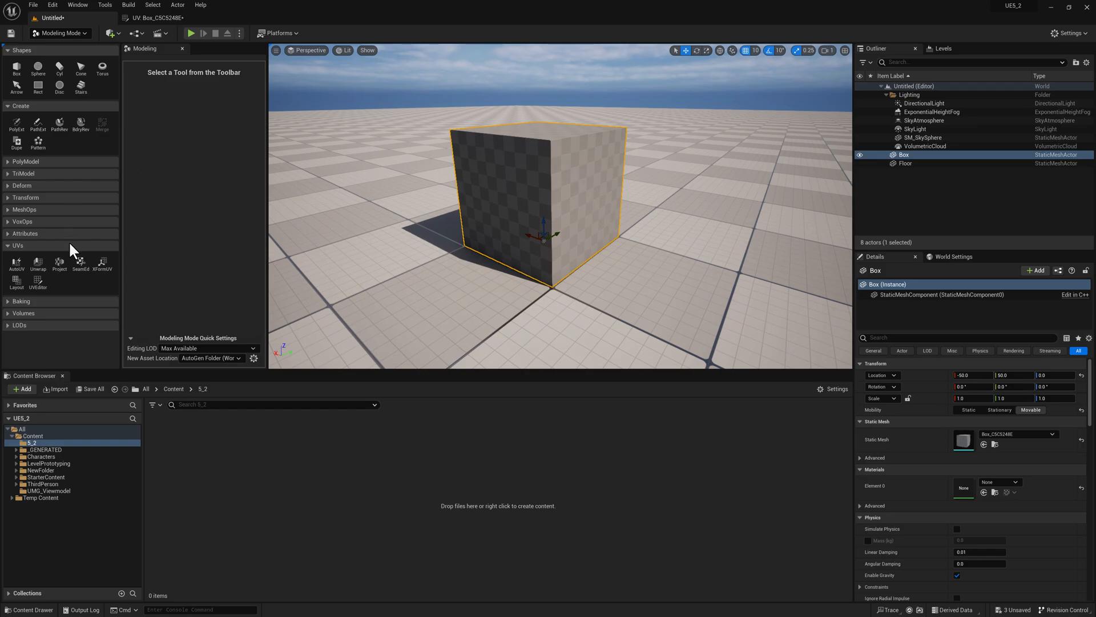
left_click(38, 142)
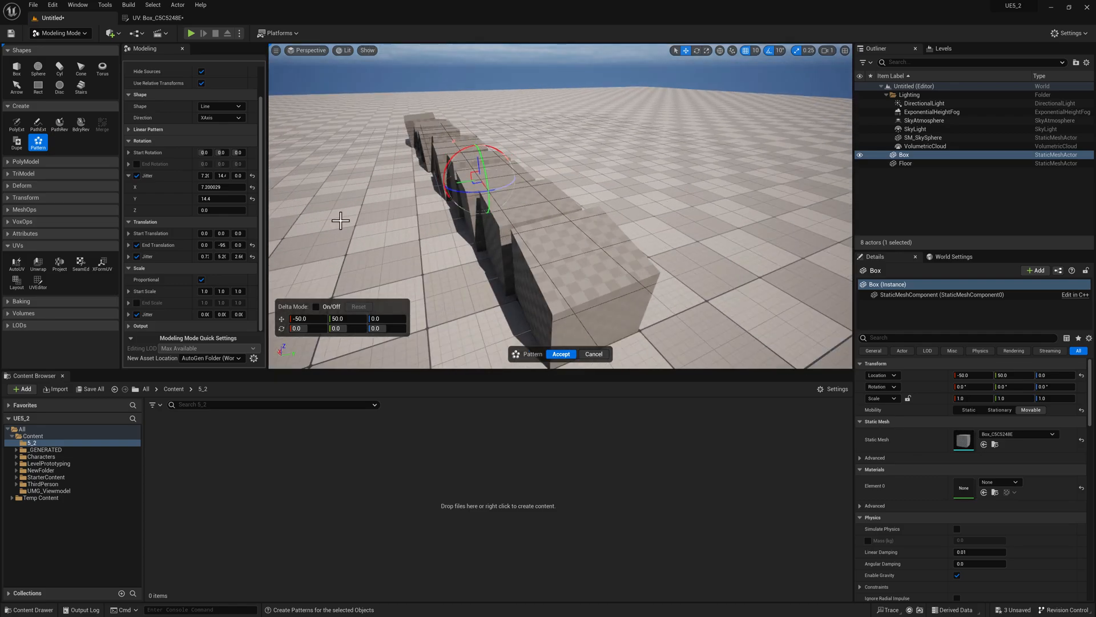
mouse_move(257, 174)
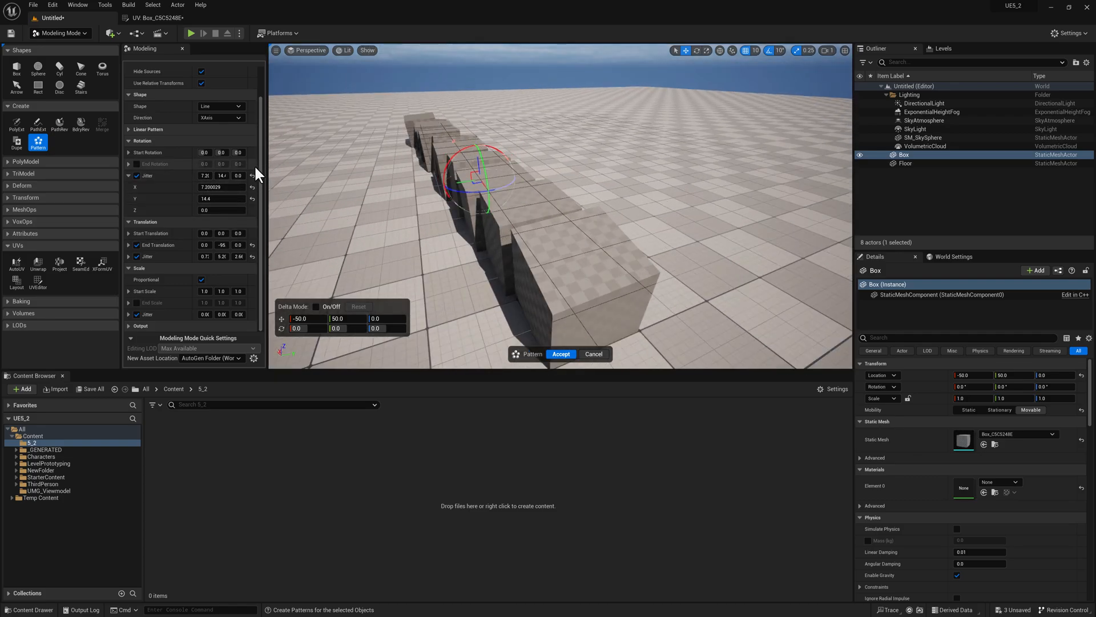